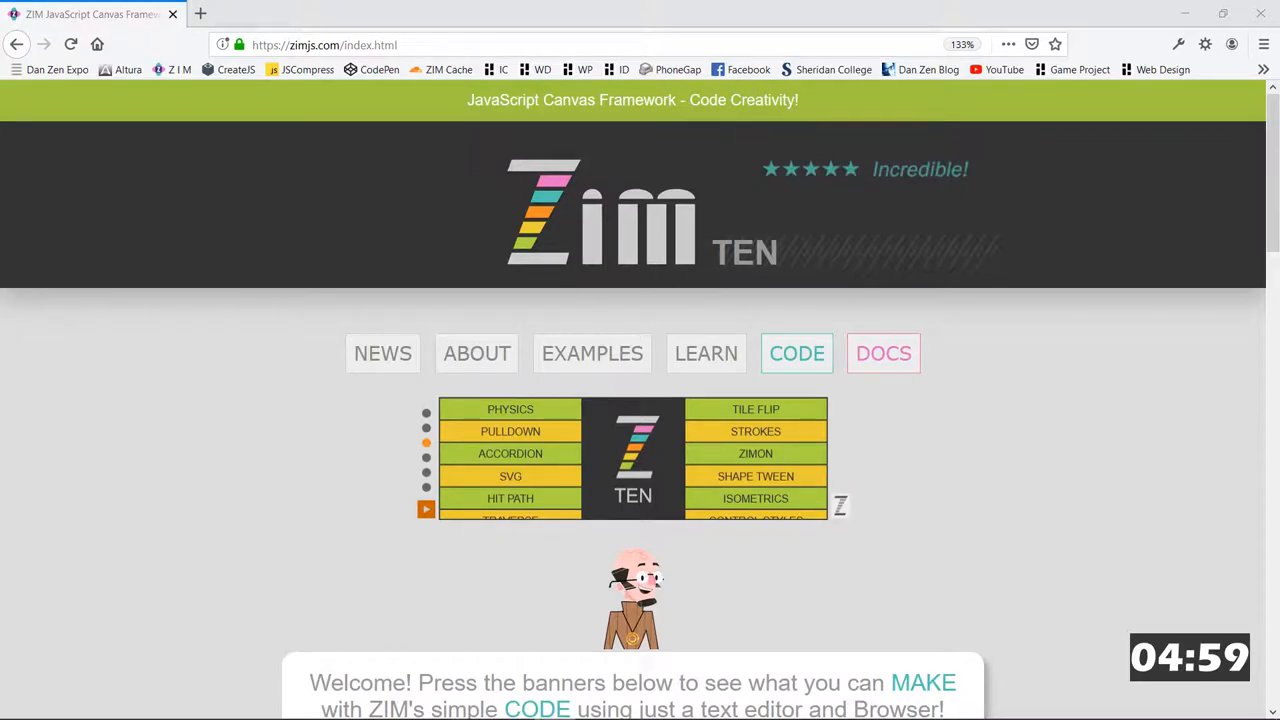
# Step: Go to the ZIM code page and scroll down to the START template code
pyautogui.click(796, 353)
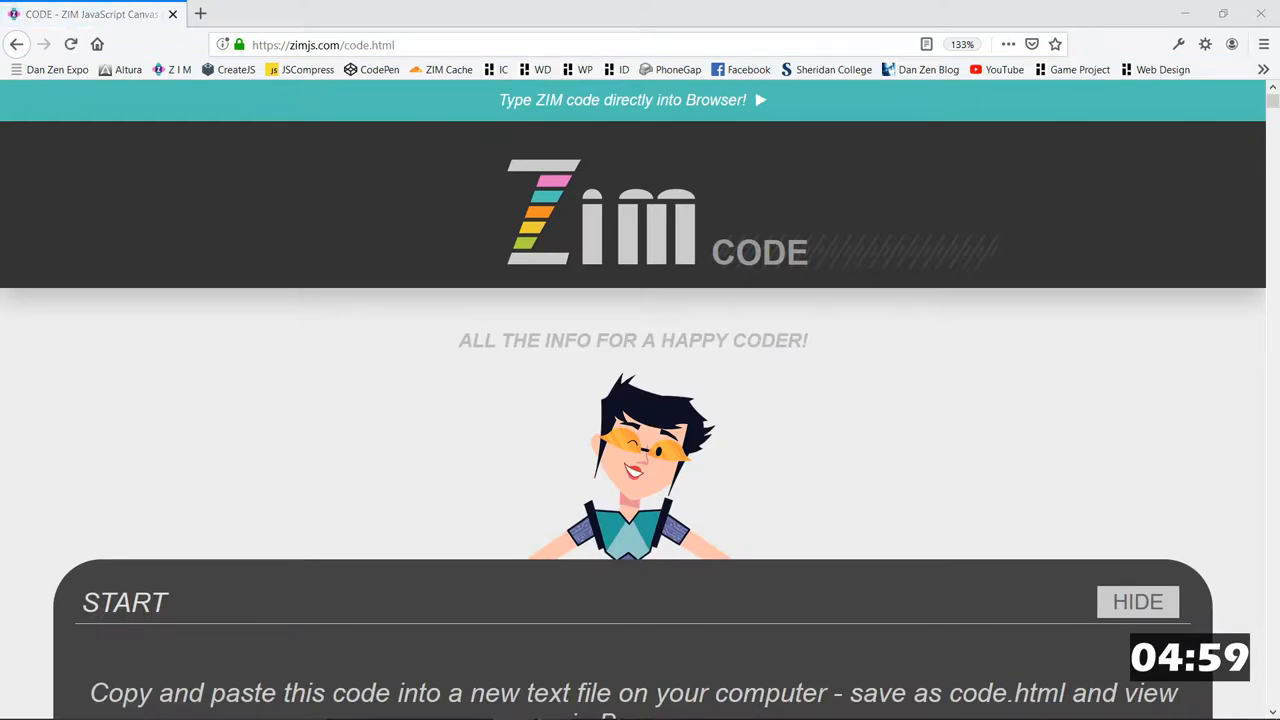
pyautogui.scroll(-3)
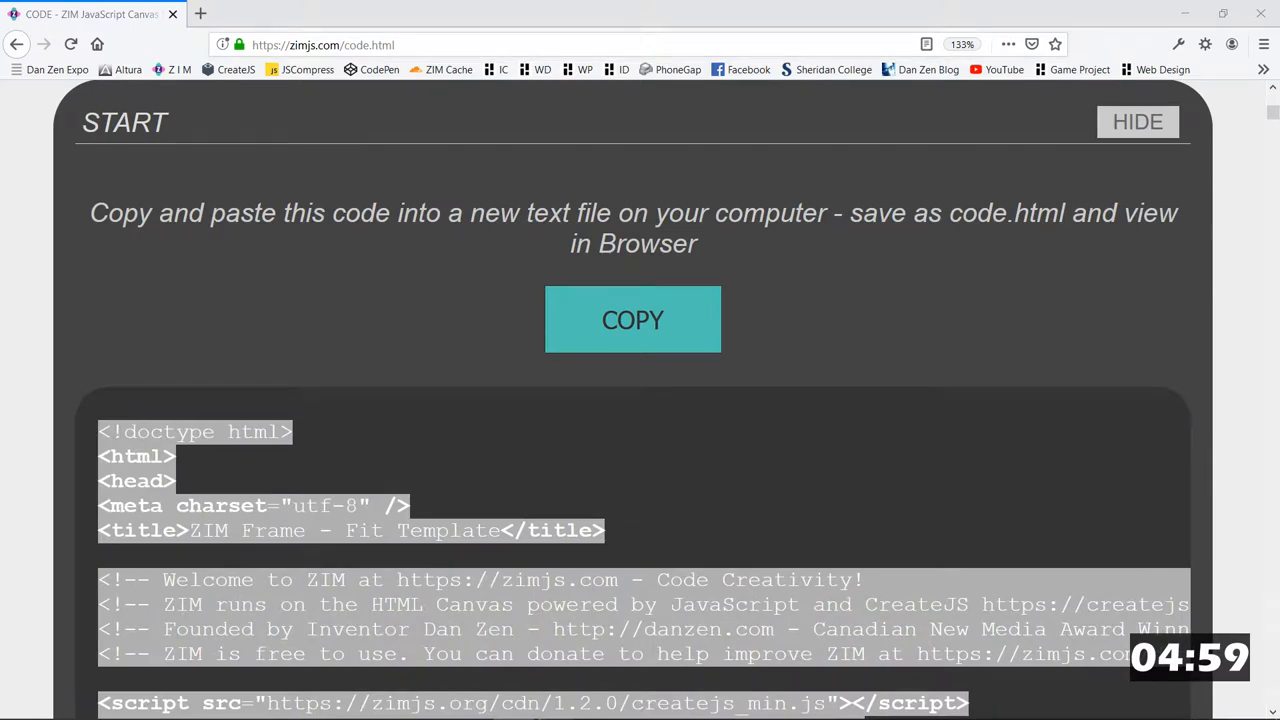
pyautogui.scroll(-3)
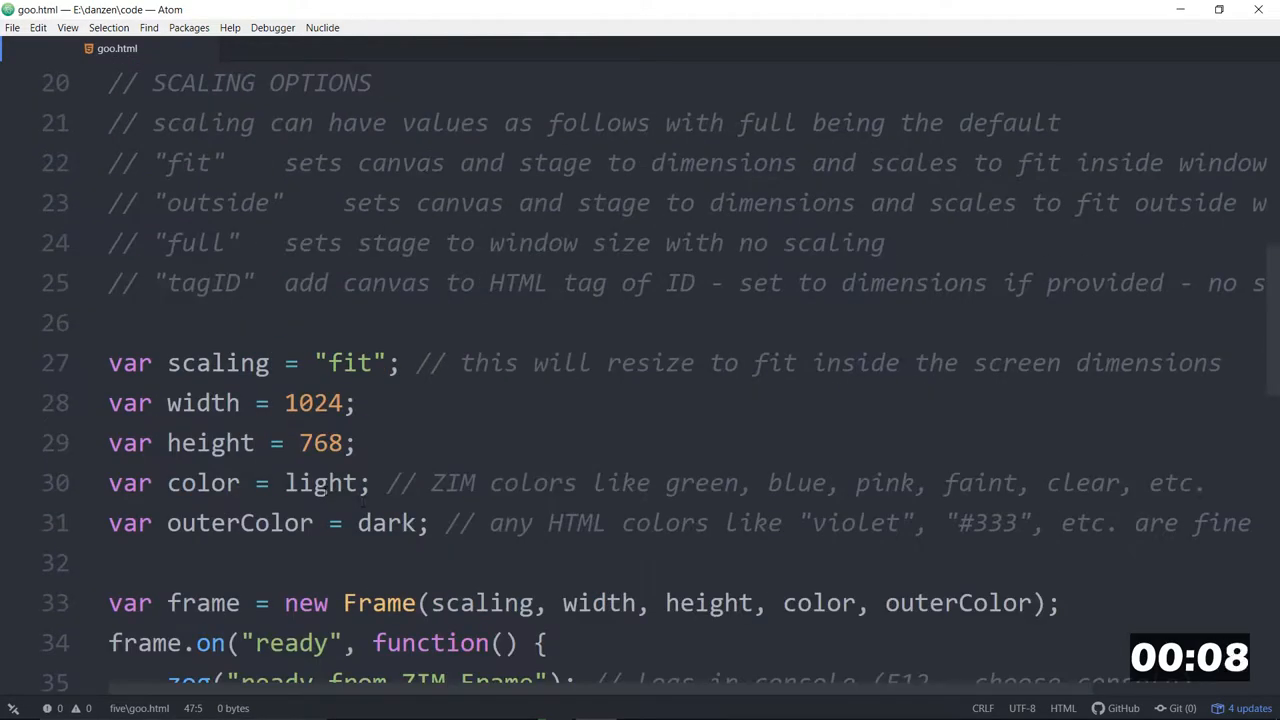
# Step: Change the frame color variable on line 30 from 'light' to 'black'
pyautogui.write('bla')
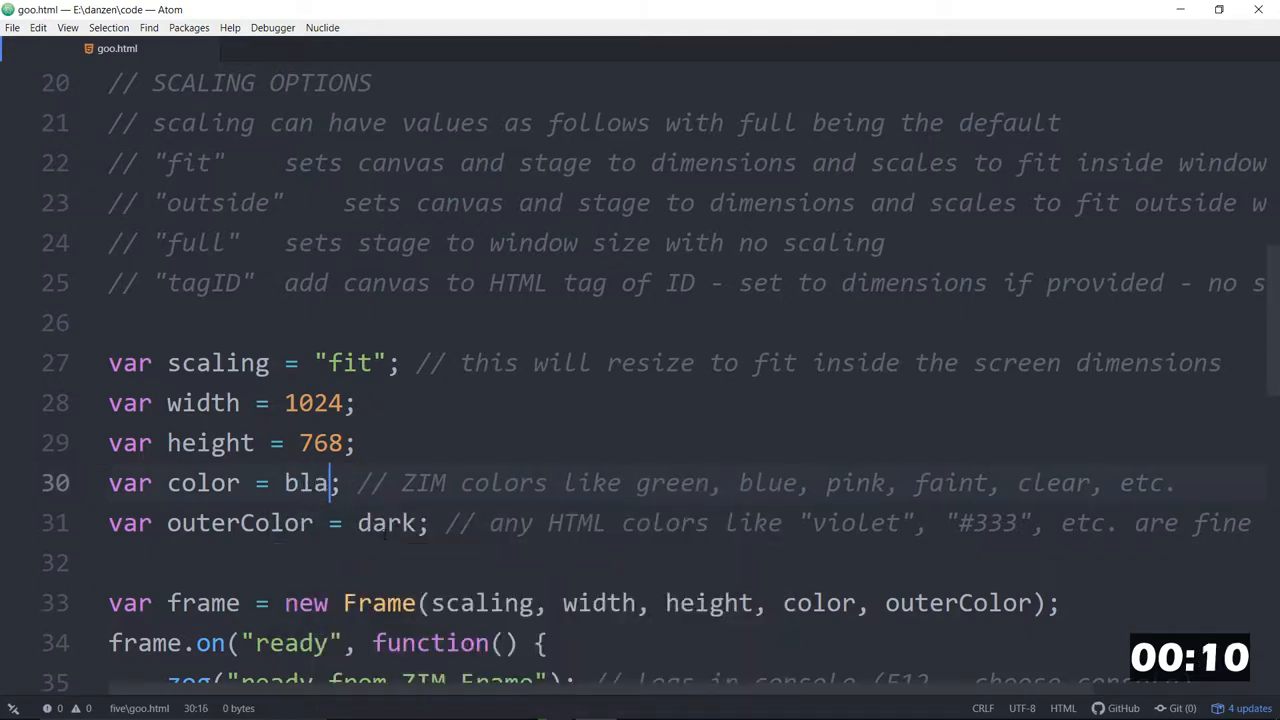
pyautogui.write('ck')
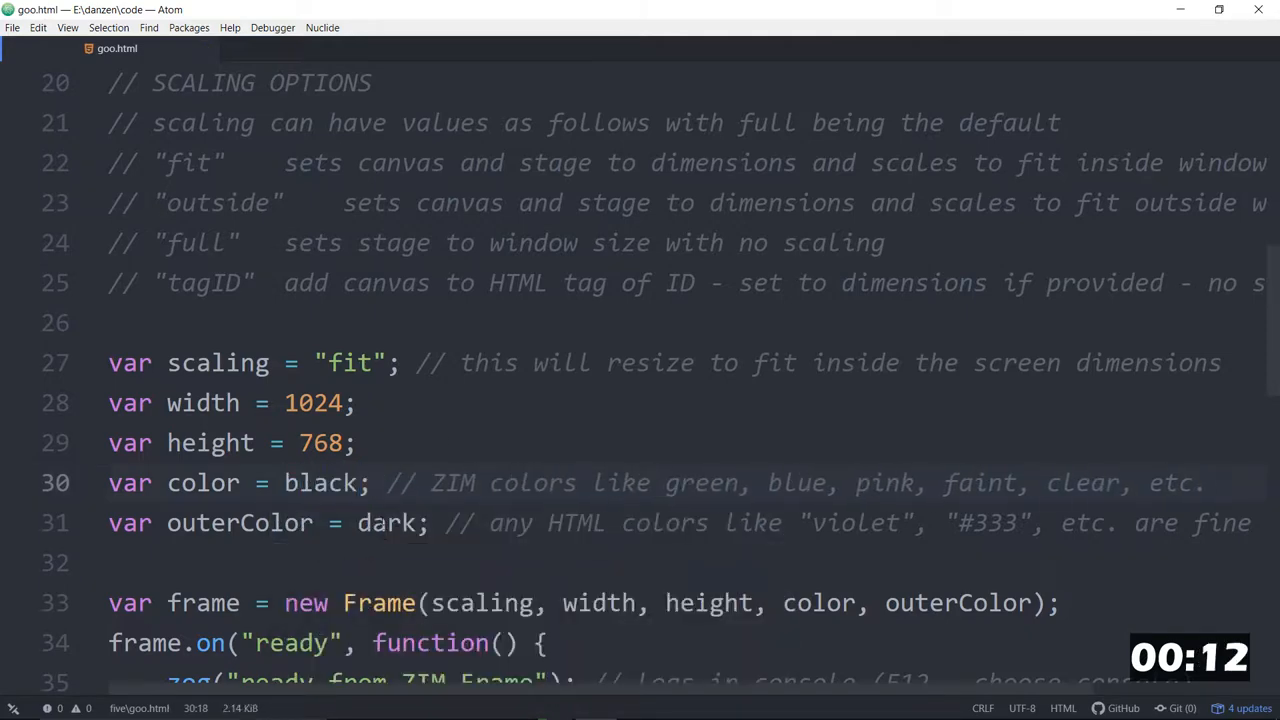
pyautogui.scroll(-3)
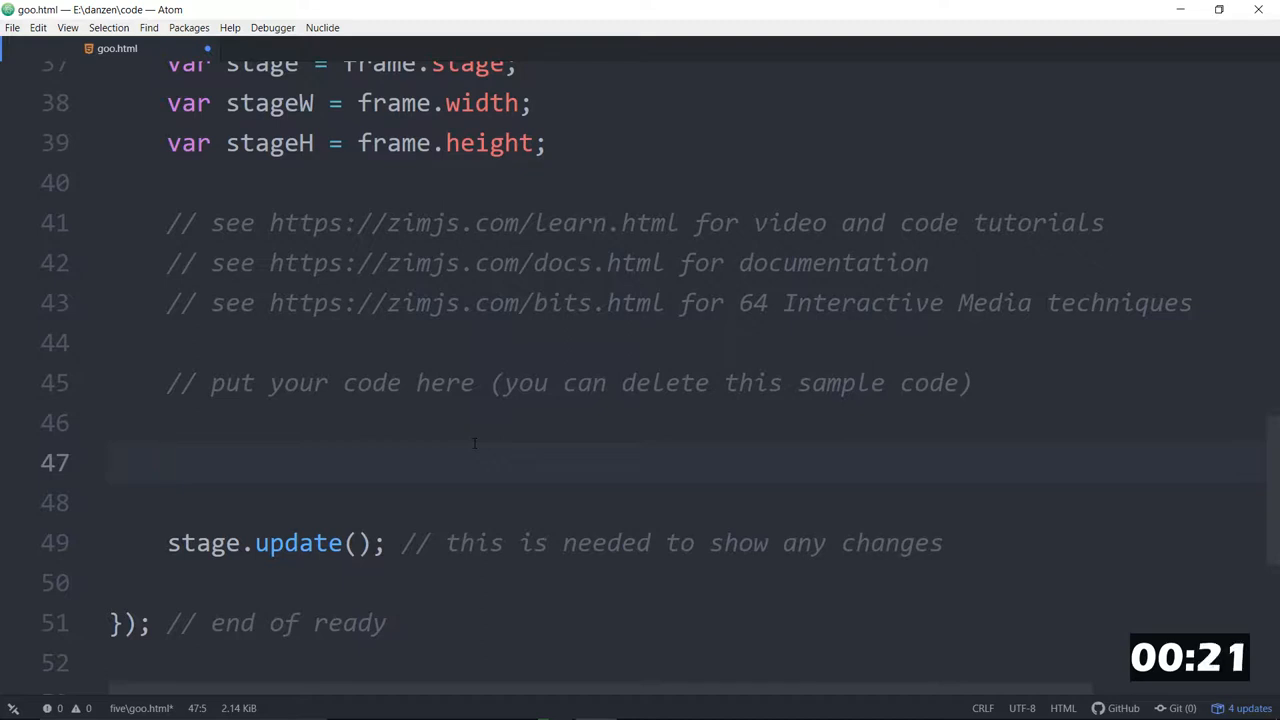
# Step: Add new Circle(200, purple).center().drag(); to the ready code and preview in the browser
pyautogui.write('new')
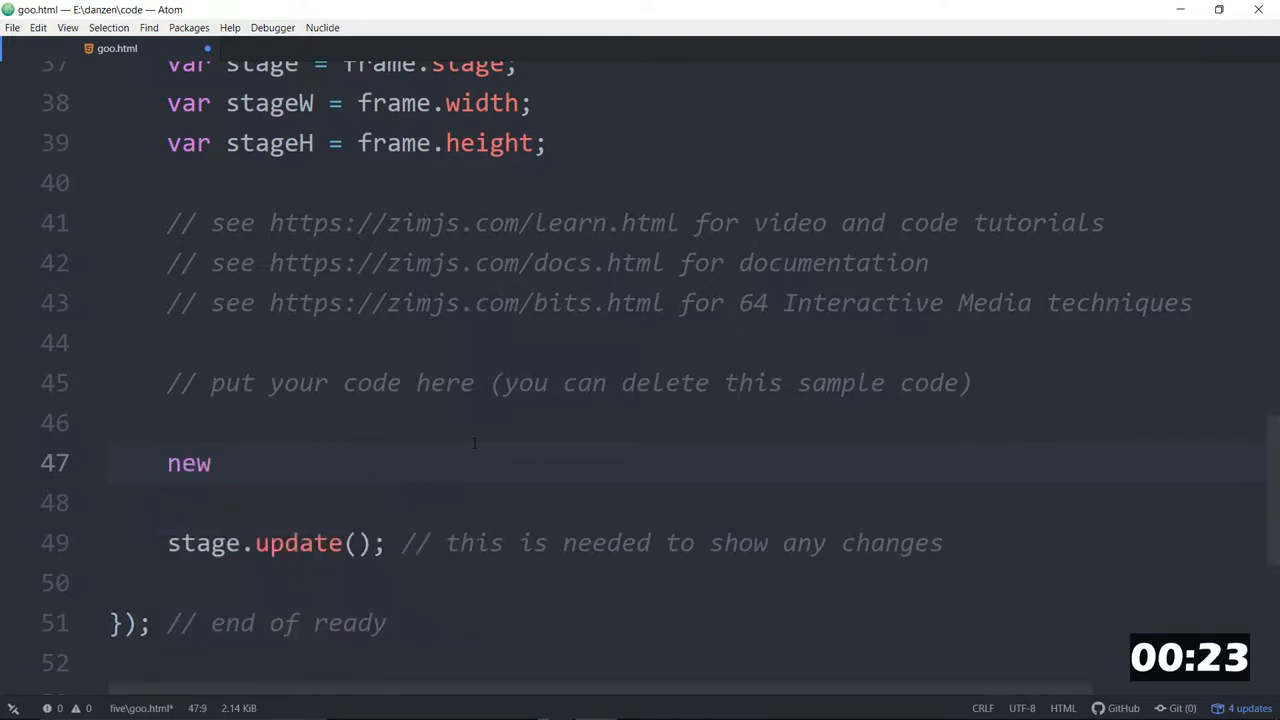
pyautogui.write('Circle')
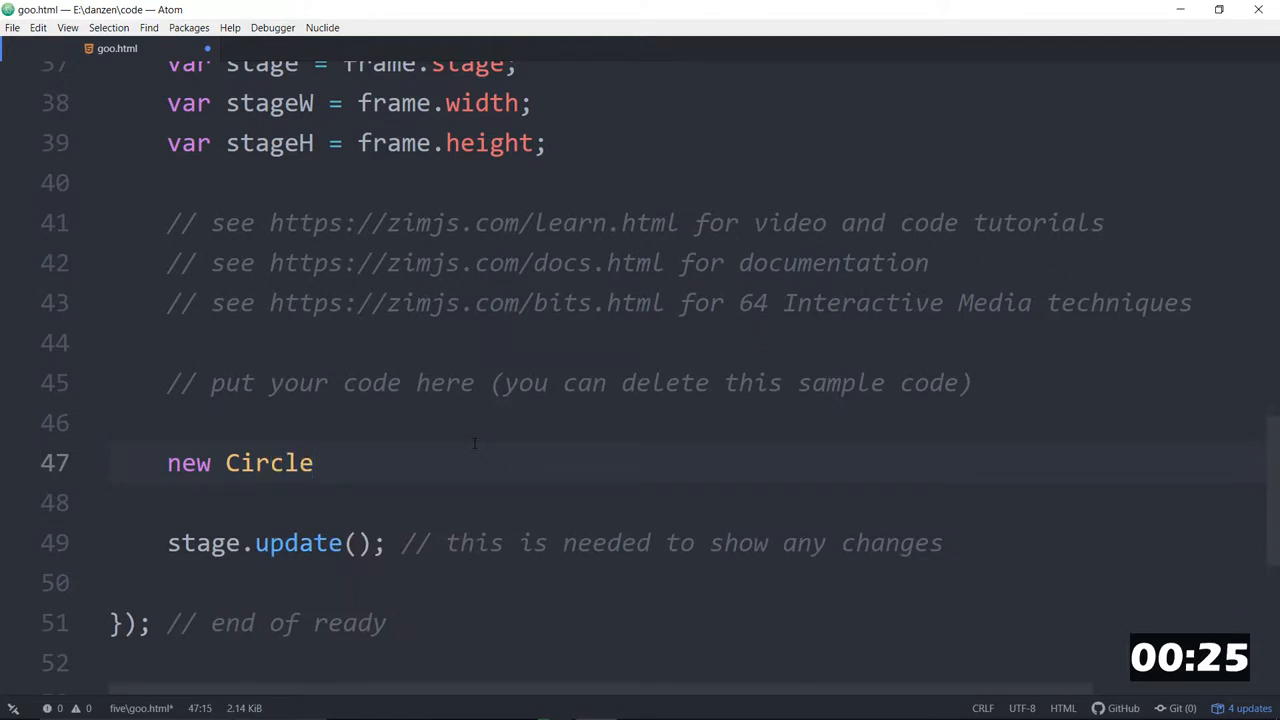
pyautogui.write('(1)')
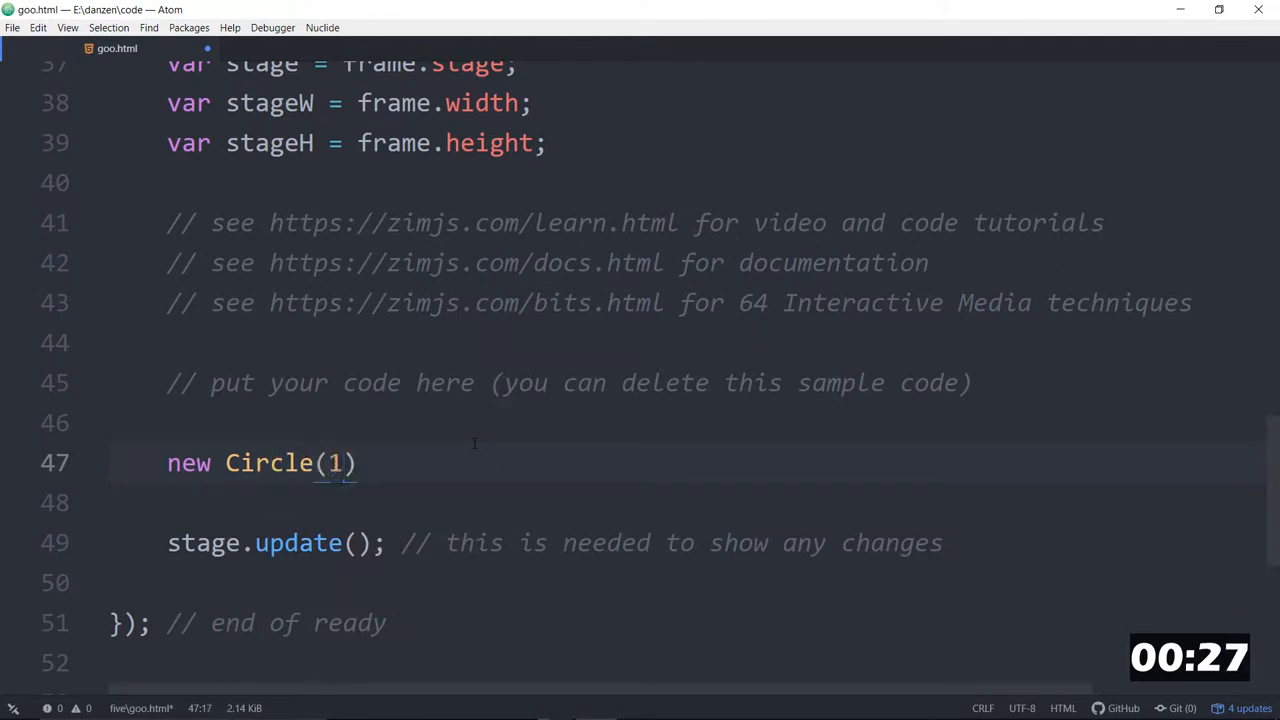
pyautogui.write('00,')
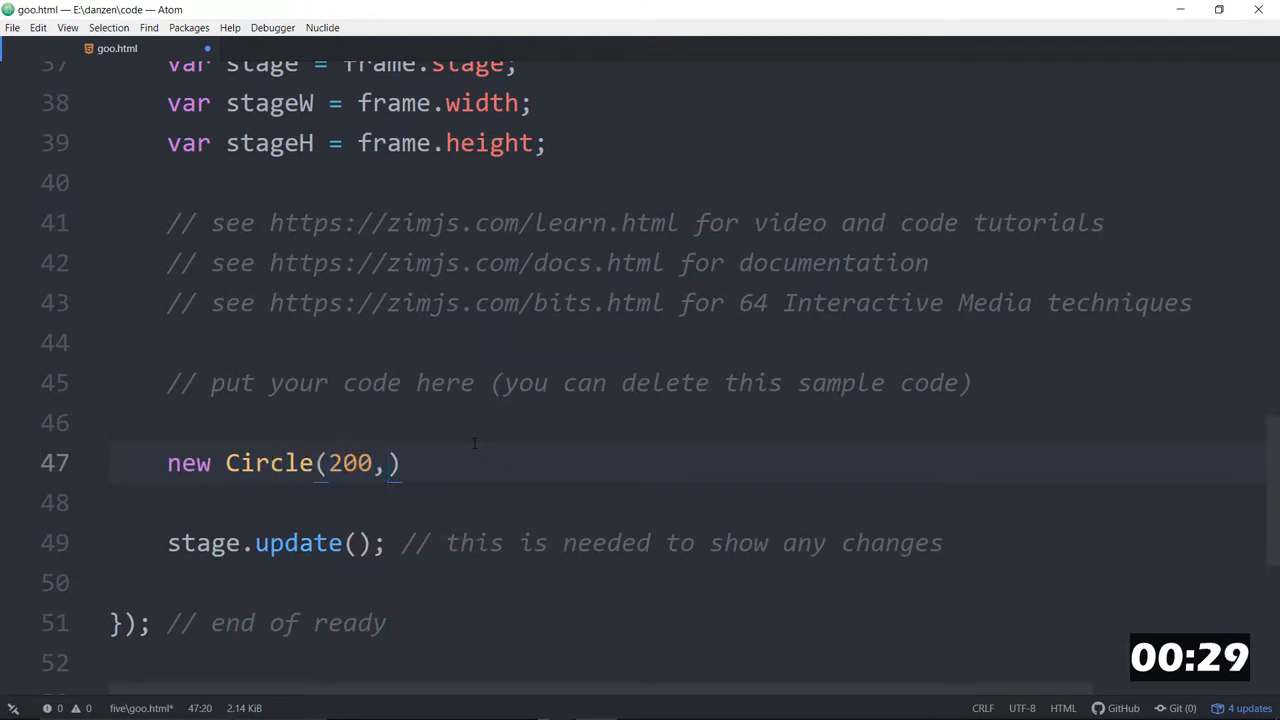
pyautogui.write('purple')
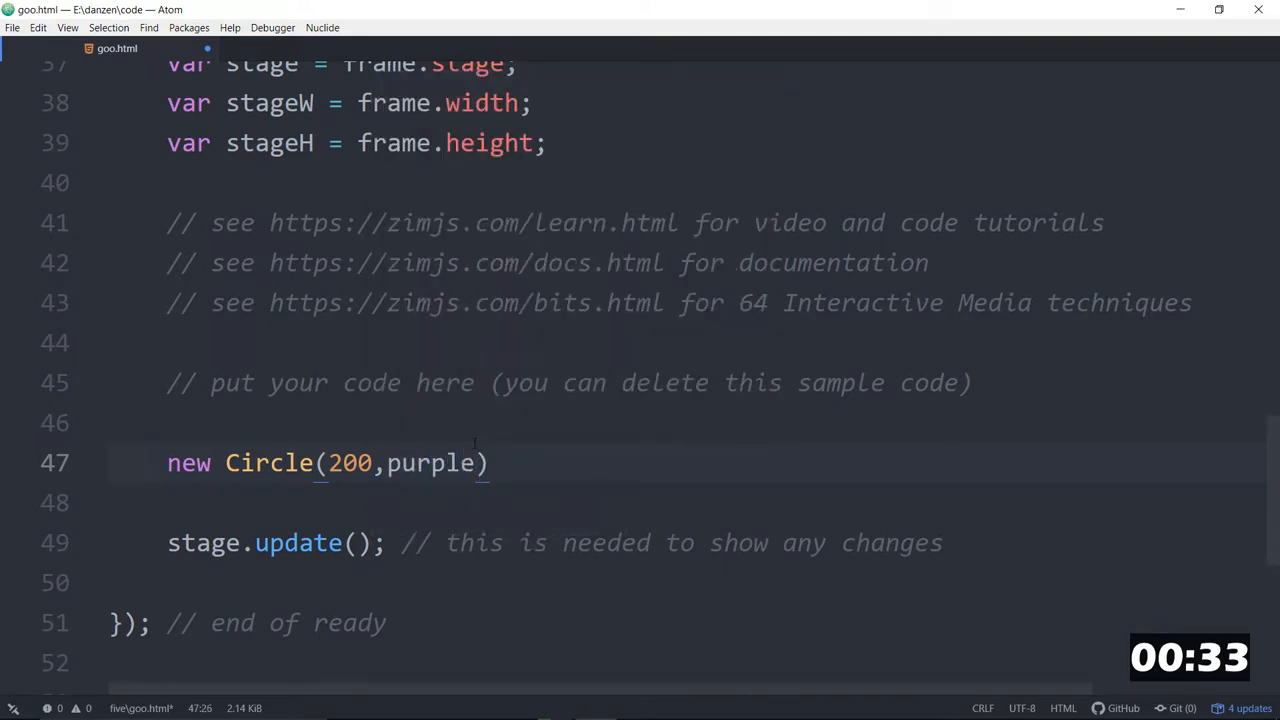
pyautogui.write('.center()')
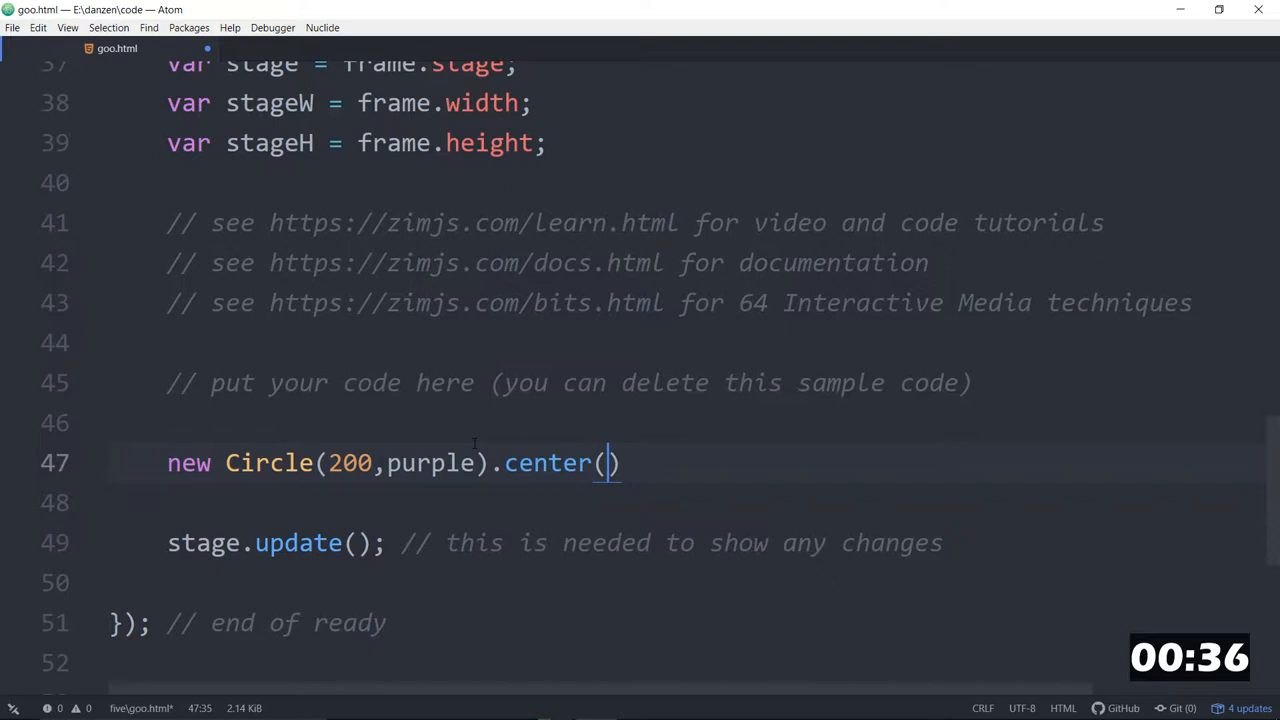
pyautogui.write('.da')
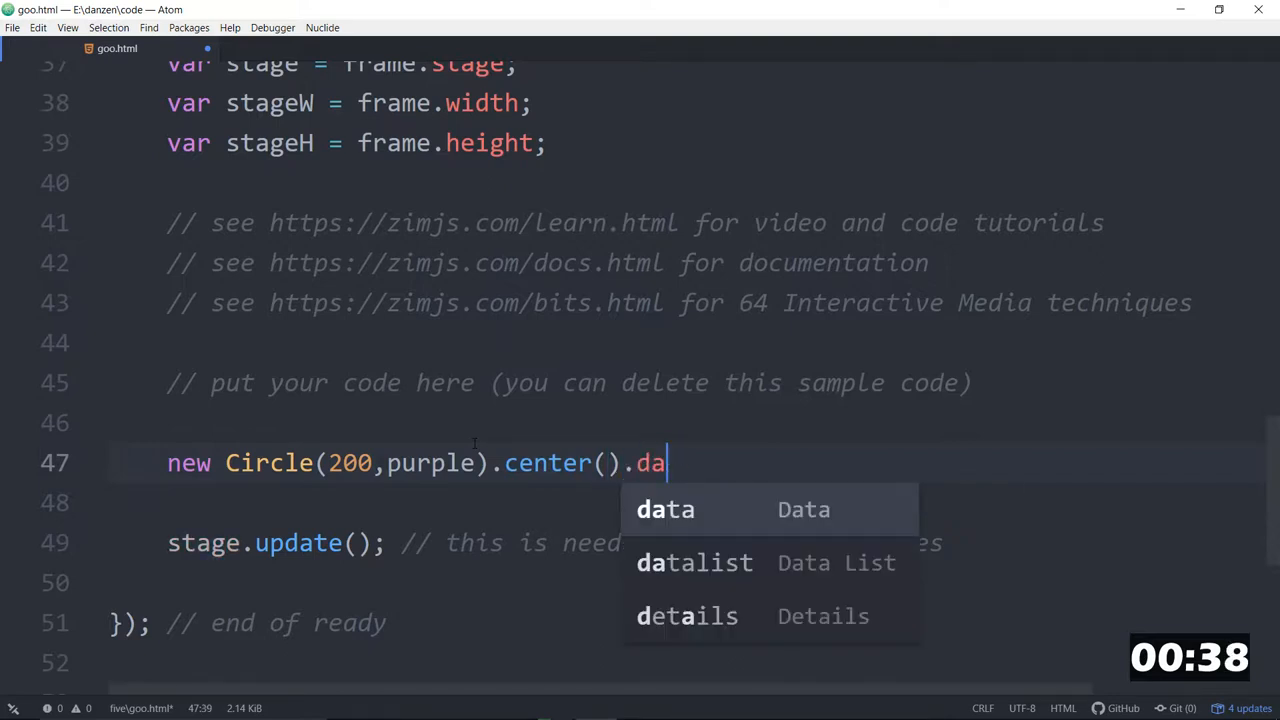
pyautogui.write('rag();')
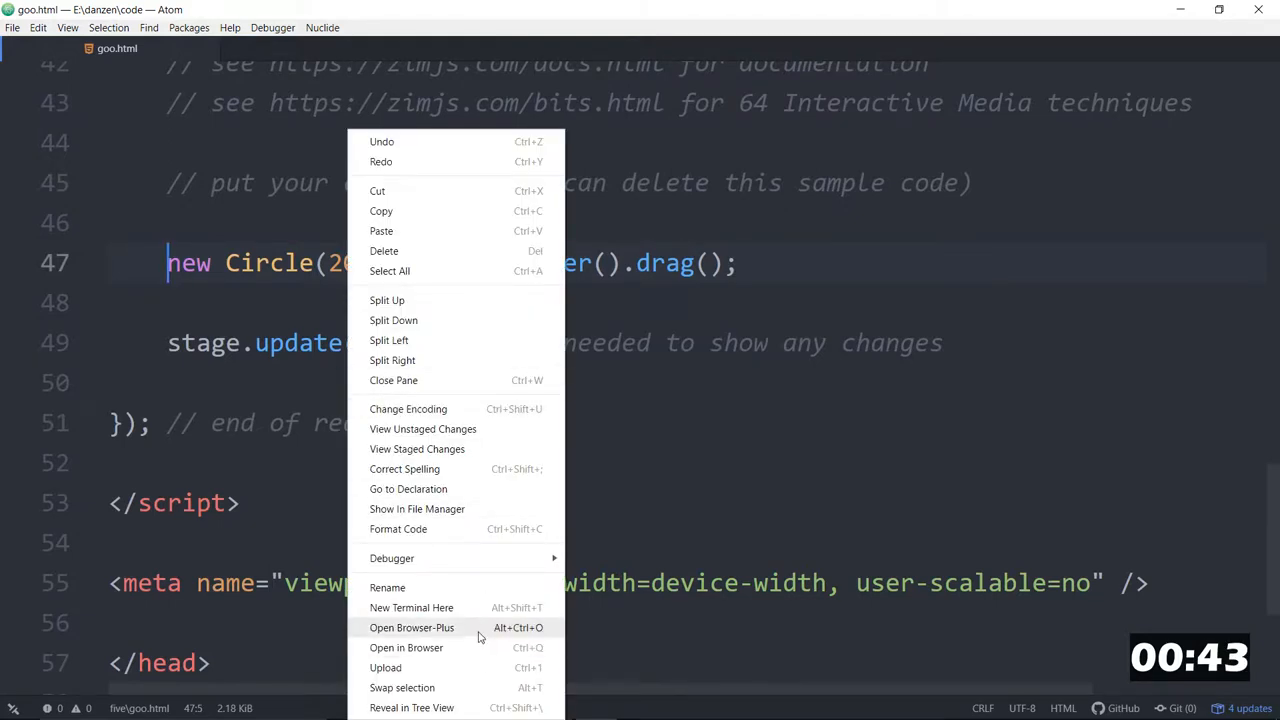
pyautogui.click(406, 647)
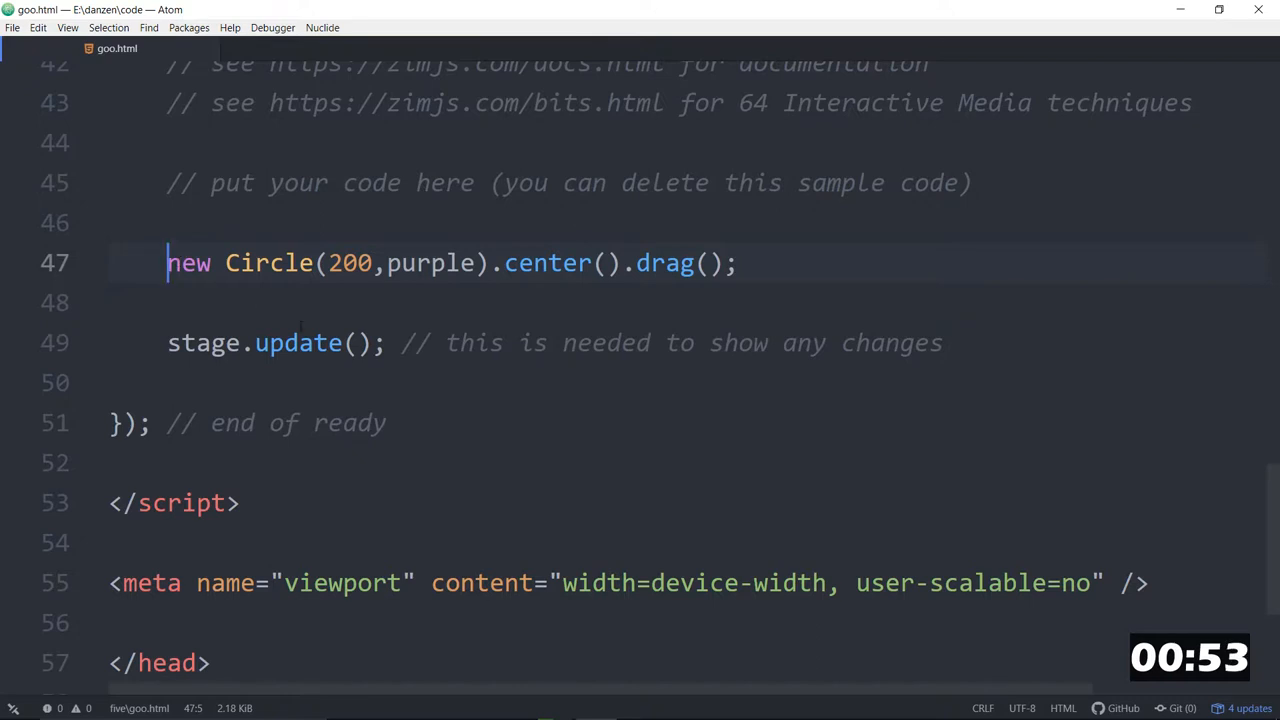
# Step: Prefix the circle line with 'let myCircle = ' to store it in a variable
pyautogui.write('const')
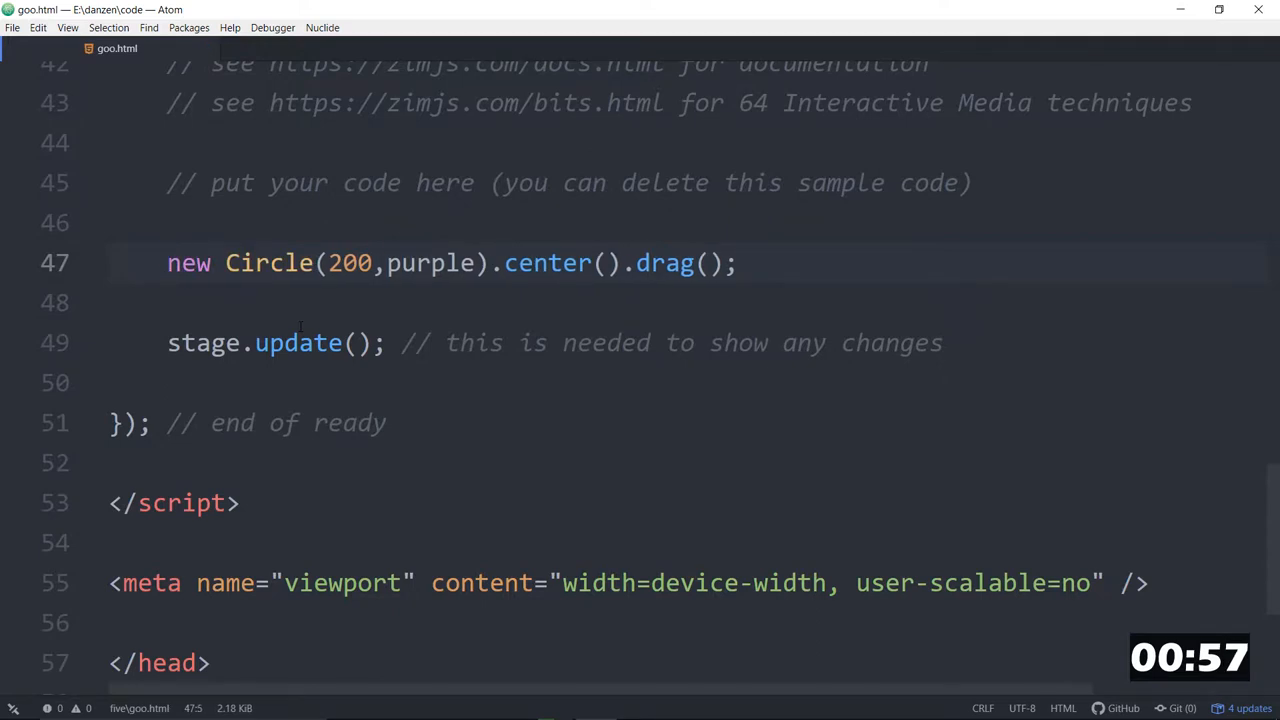
pyautogui.write('let')
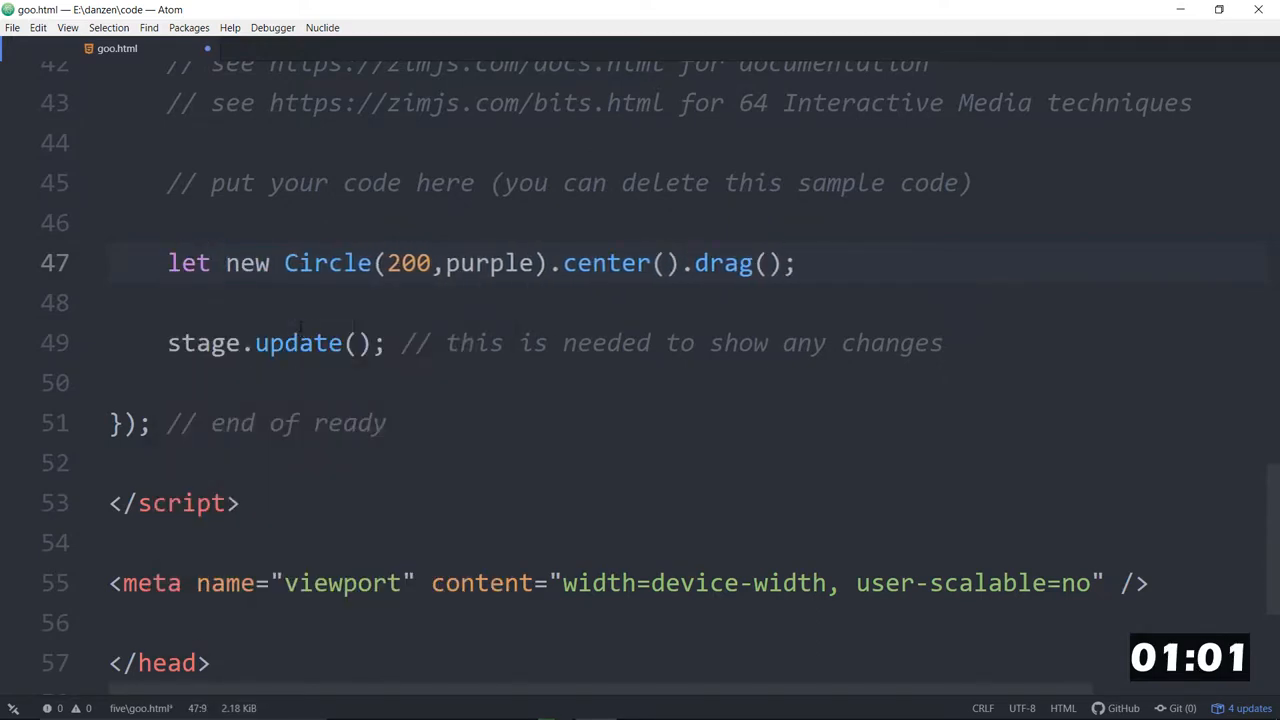
pyautogui.write('myCircl')
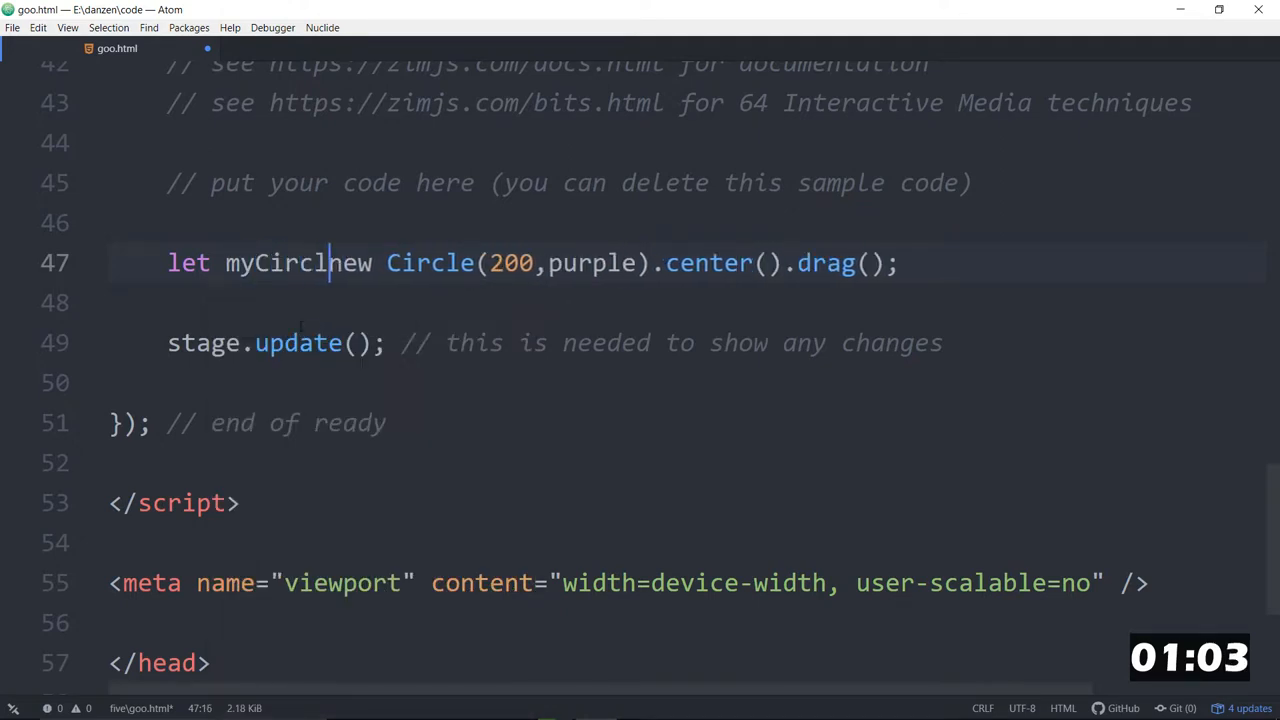
pyautogui.write('=')
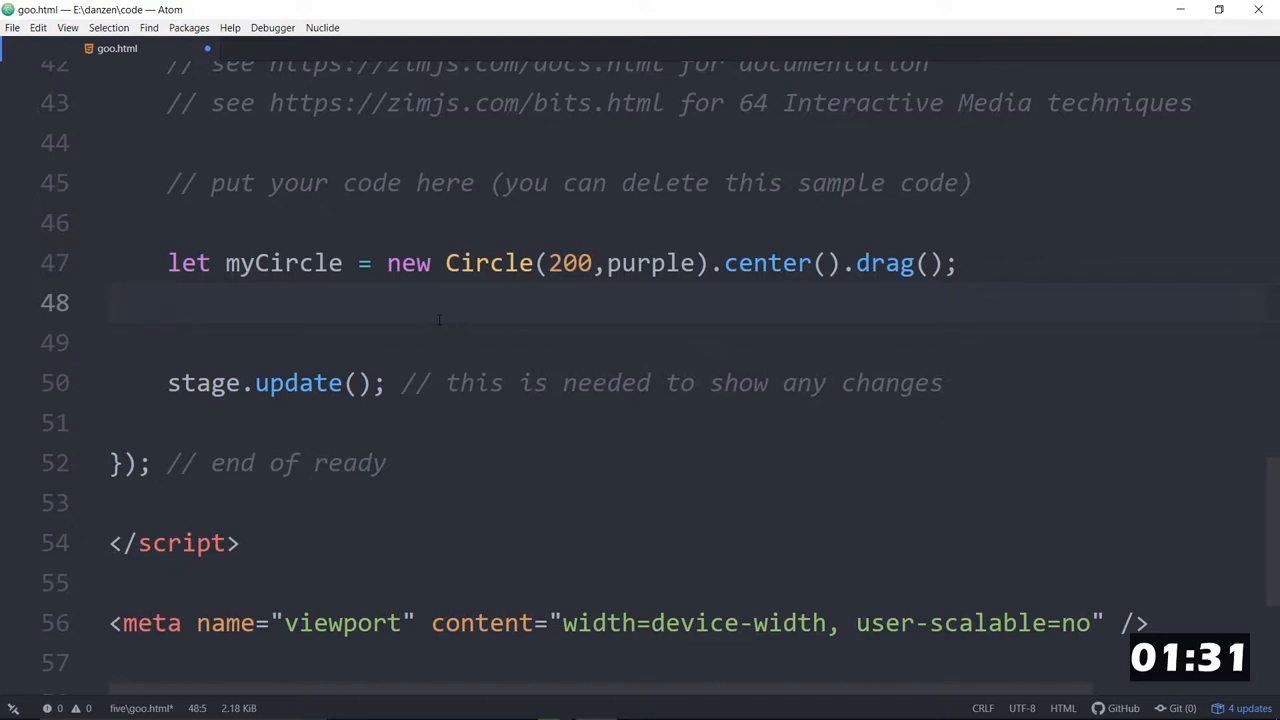
# Step: Type new Emitter(myCircle).center(myCircle); on the line below the circle
pyautogui.click(167, 303)
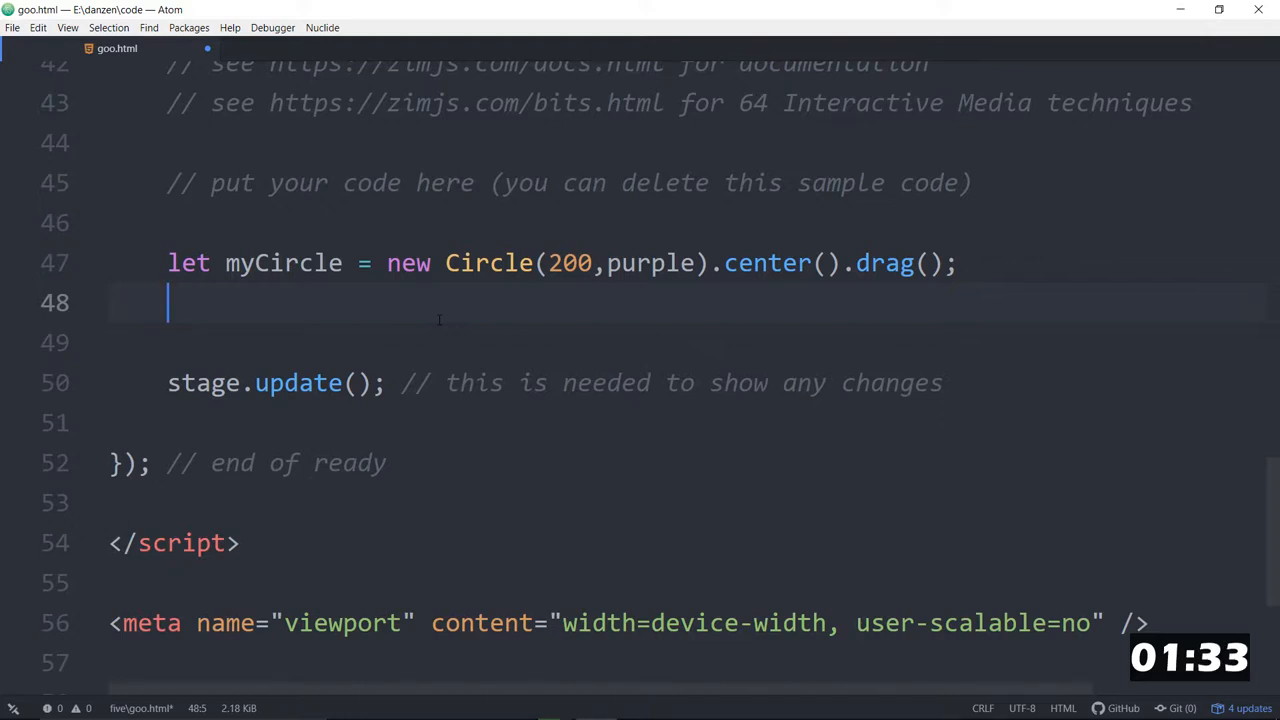
pyautogui.write('e')
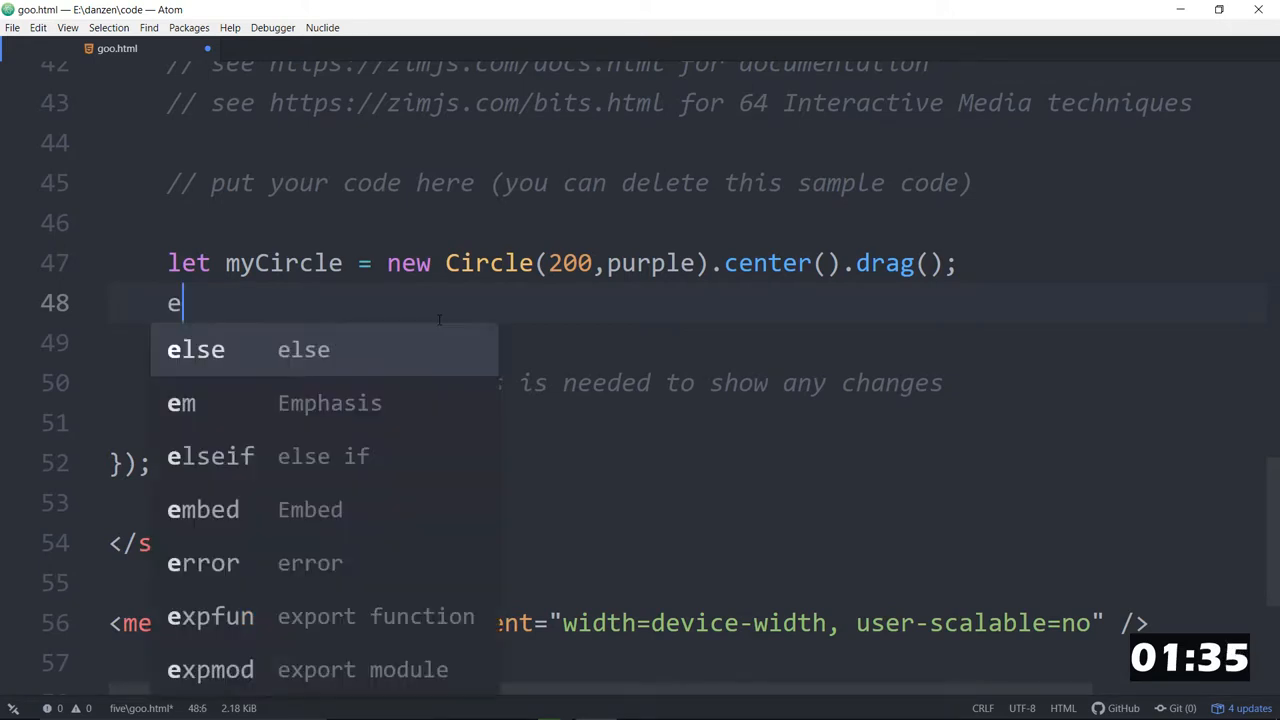
pyautogui.write('mitter(')
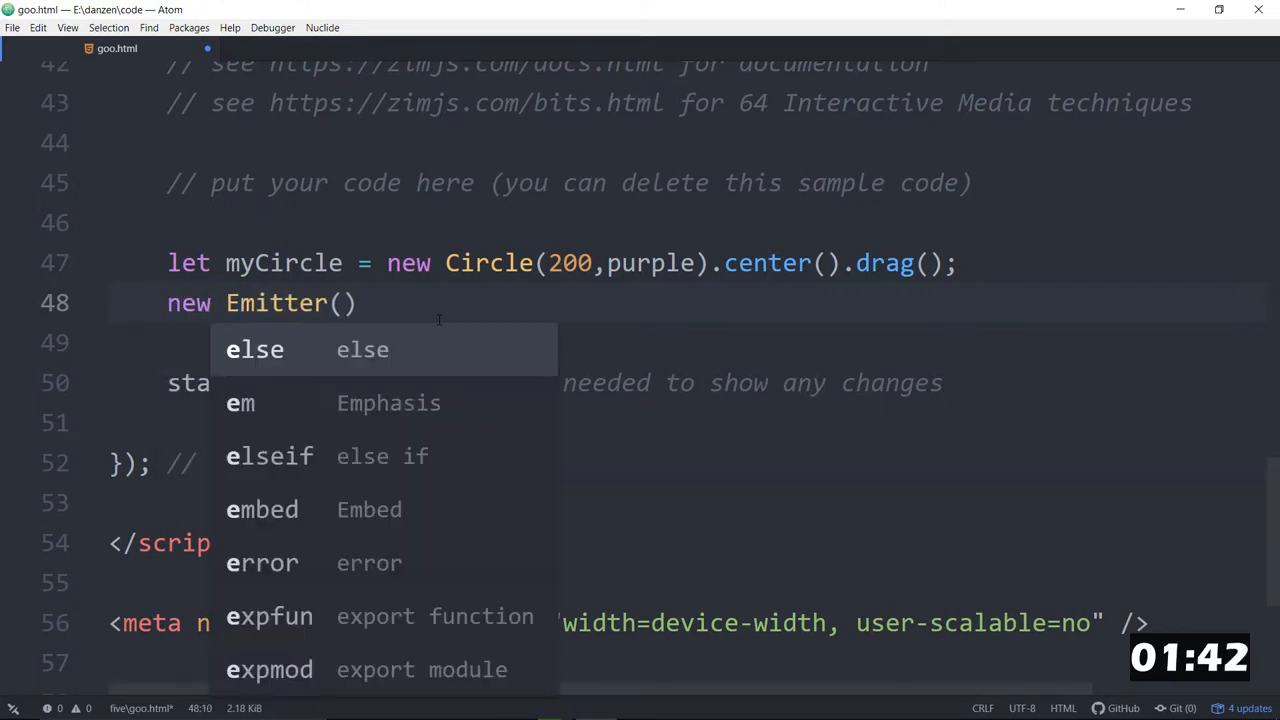
pyautogui.press('escape')
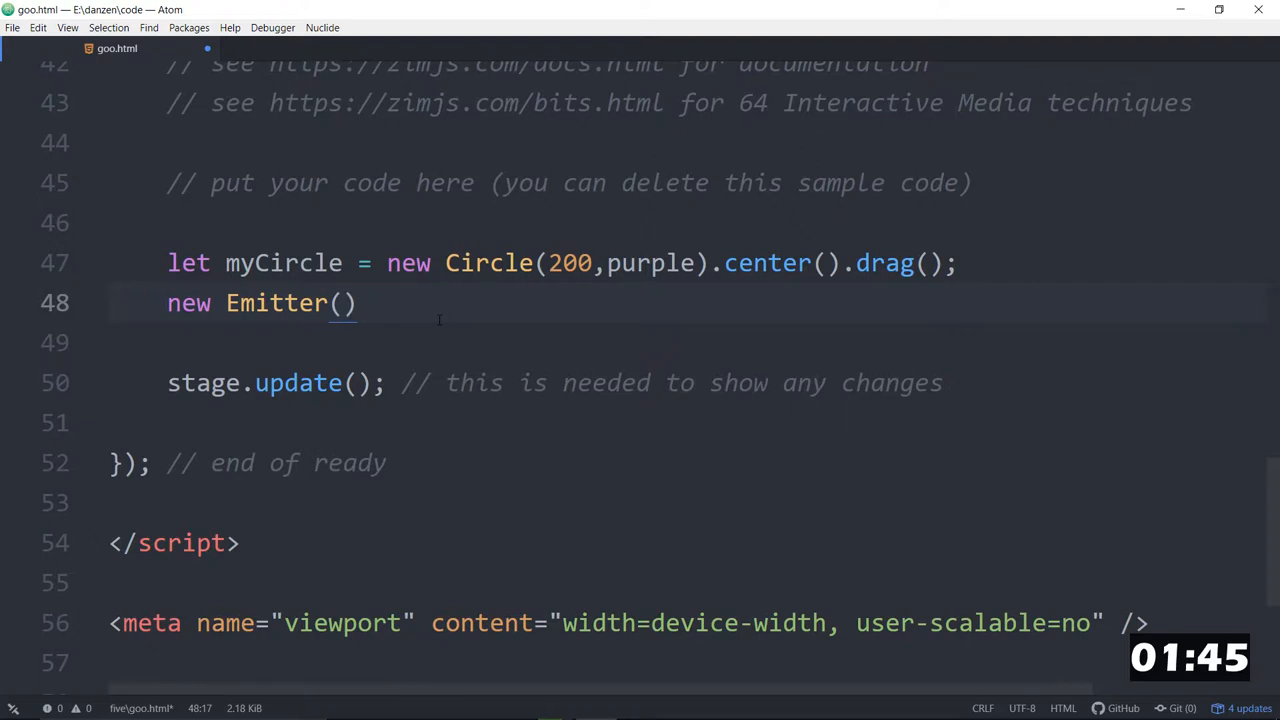
pyautogui.write('myCui')
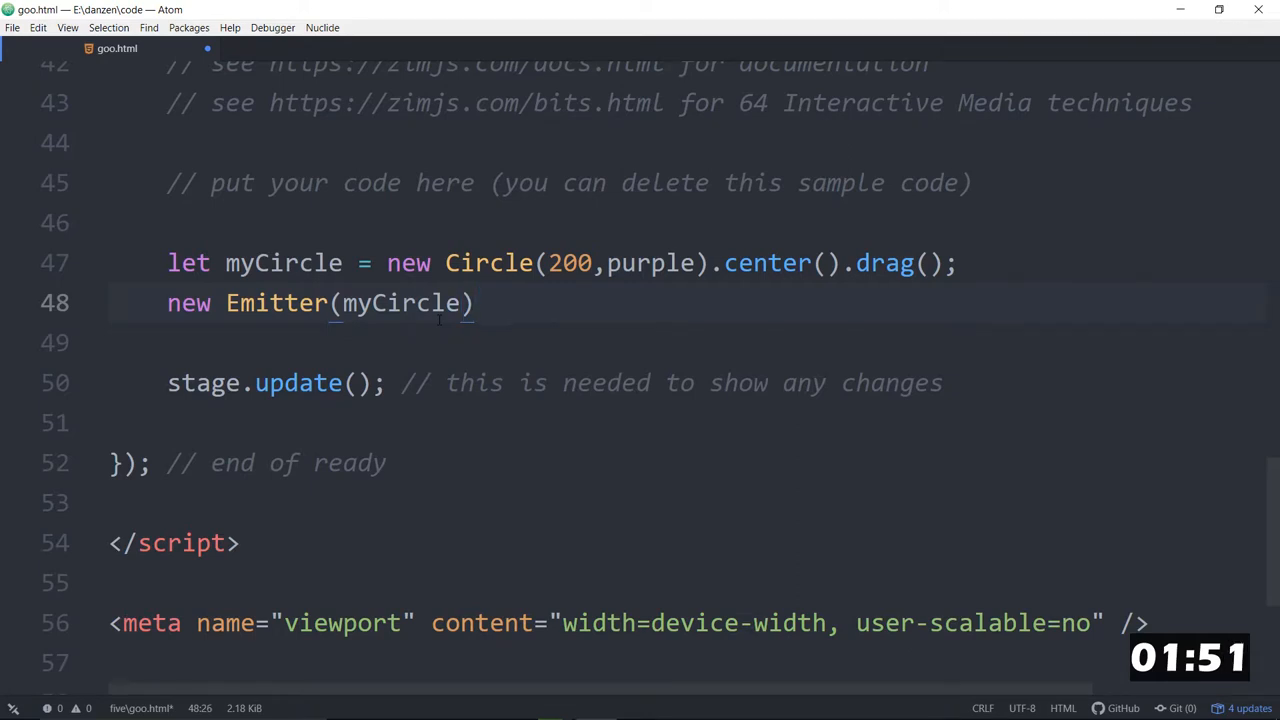
pyautogui.write('.center()')
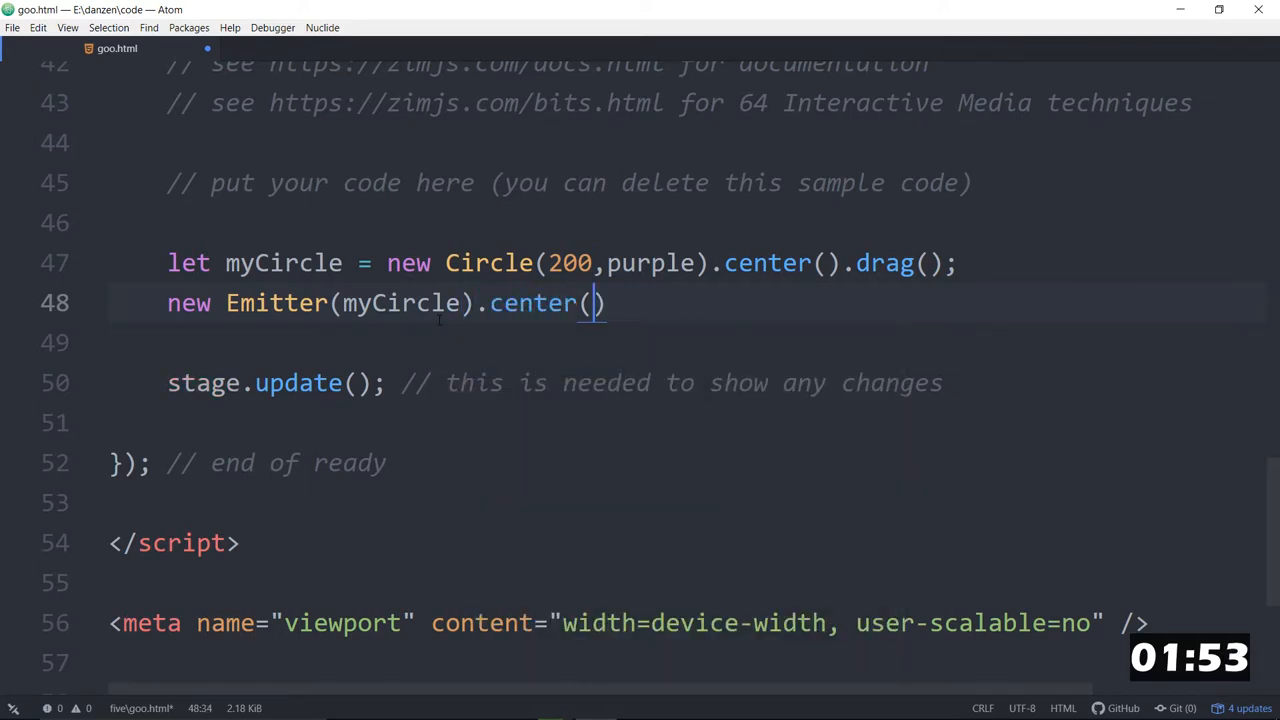
pyautogui.write('myCirlk')
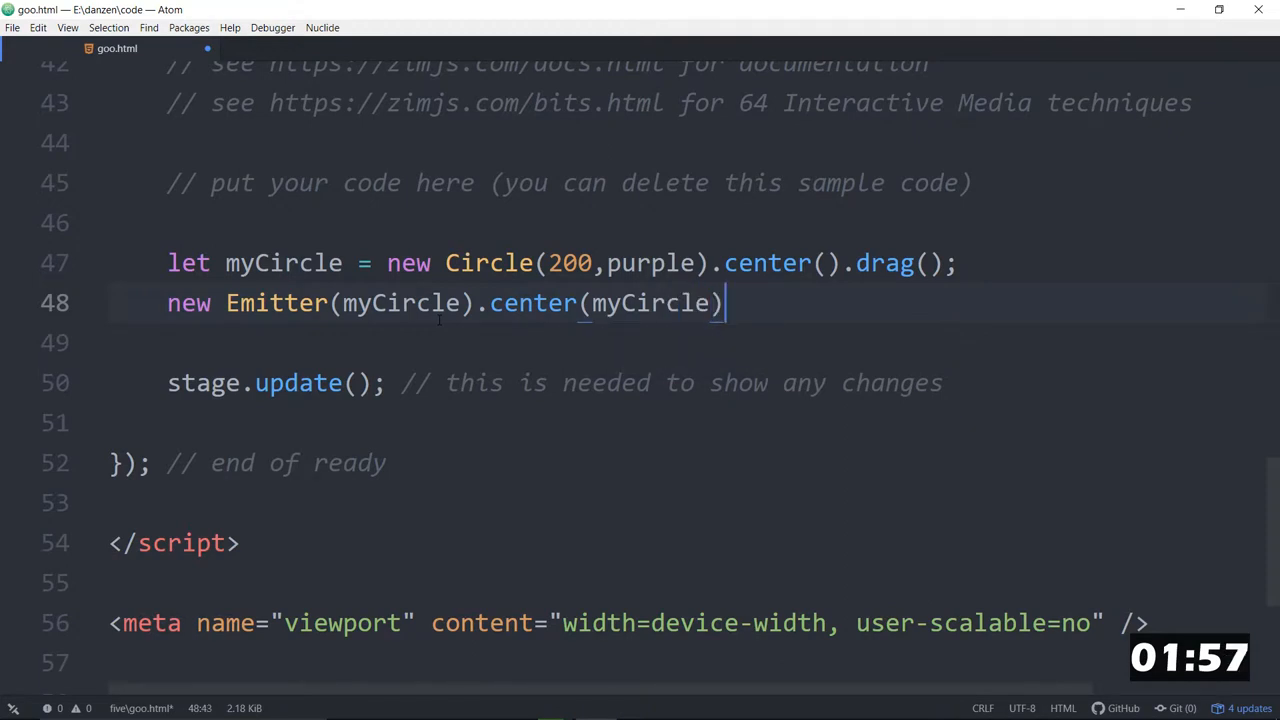
pyautogui.write(';')
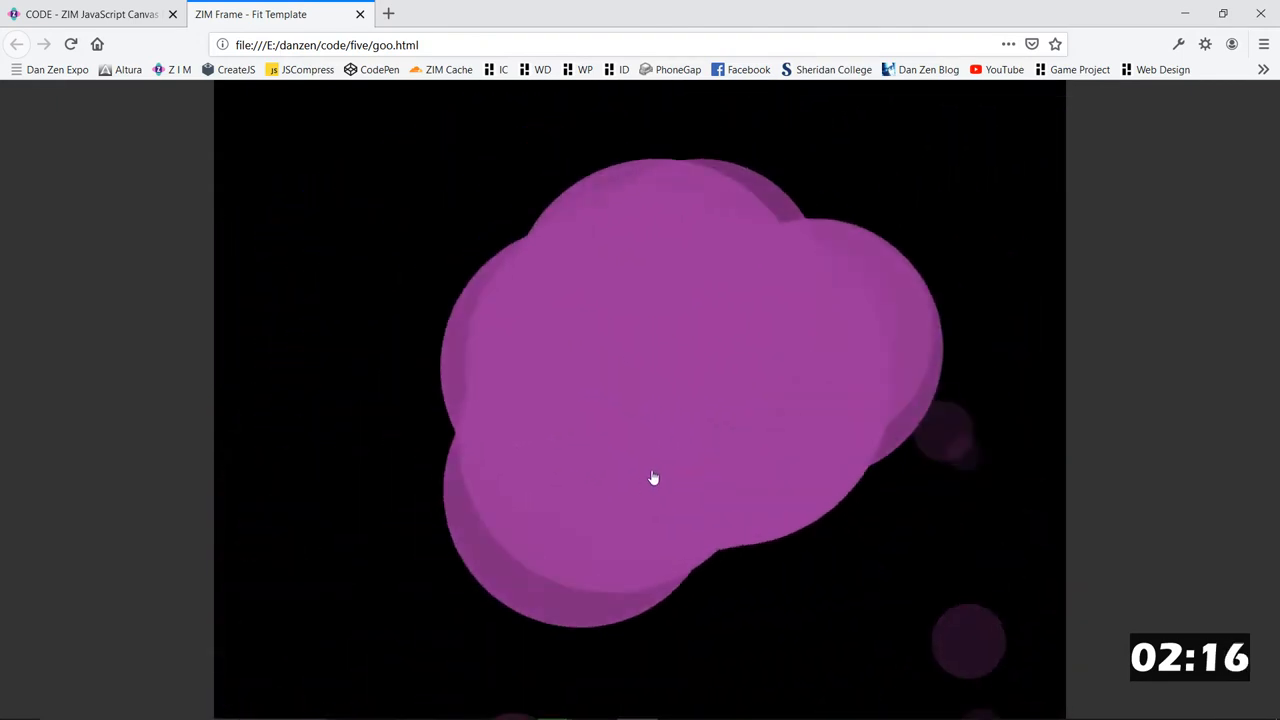
# Step: Switch to Firefox to watch the purple circle emitting particles
pyautogui.click(553, 703)
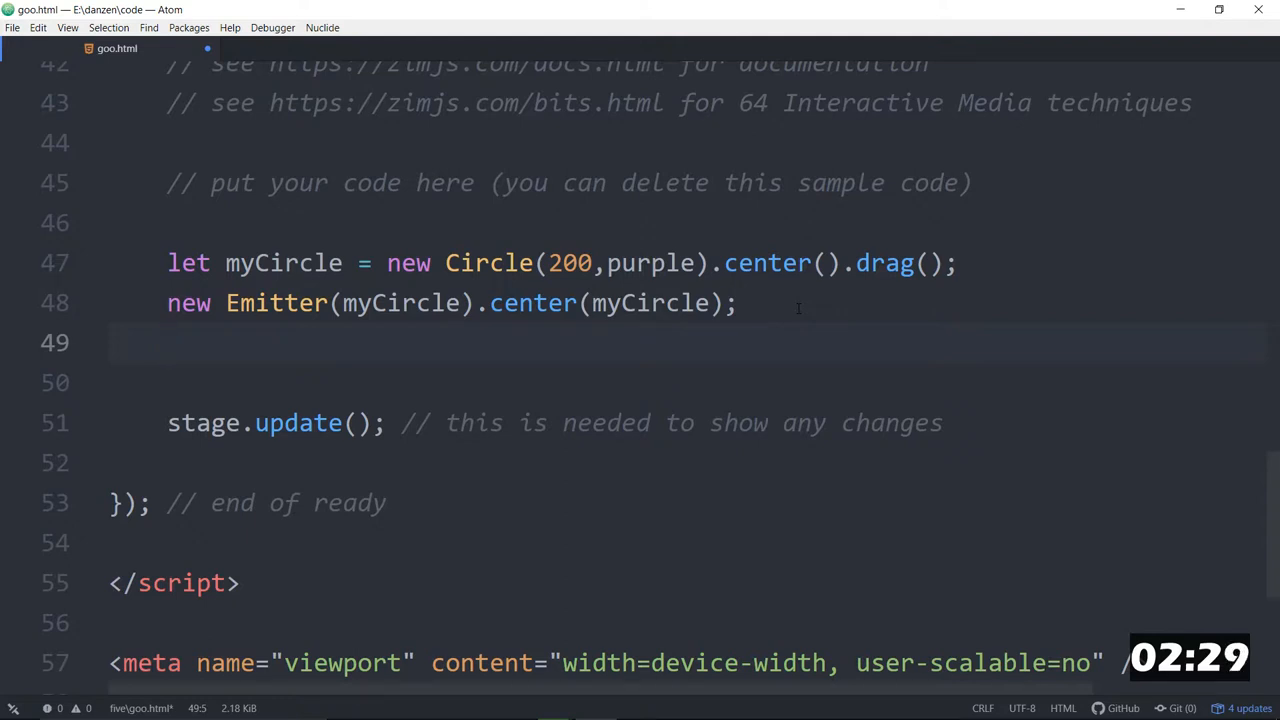
# Step: Add frame.makeCircles(70, true).center(myCircle); below the Emitter, correcting addCircles to makeCircles
pyautogui.write('frame.a')
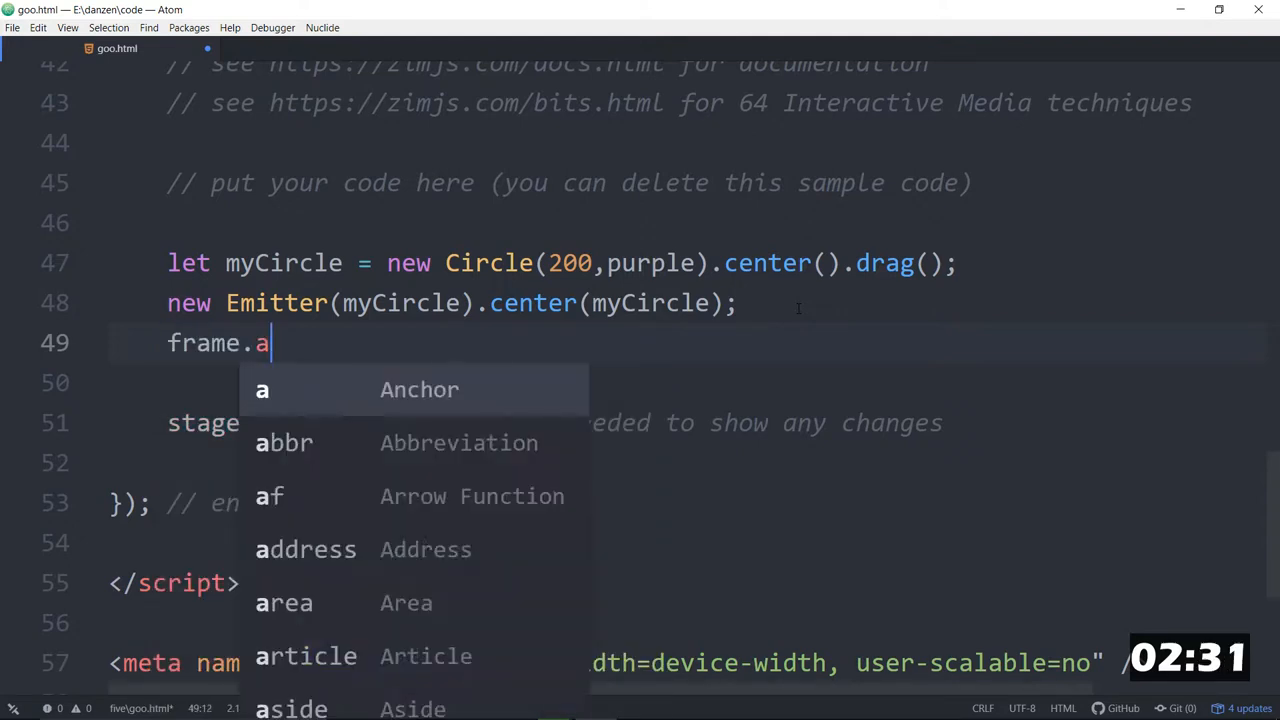
pyautogui.write('ddCirc')
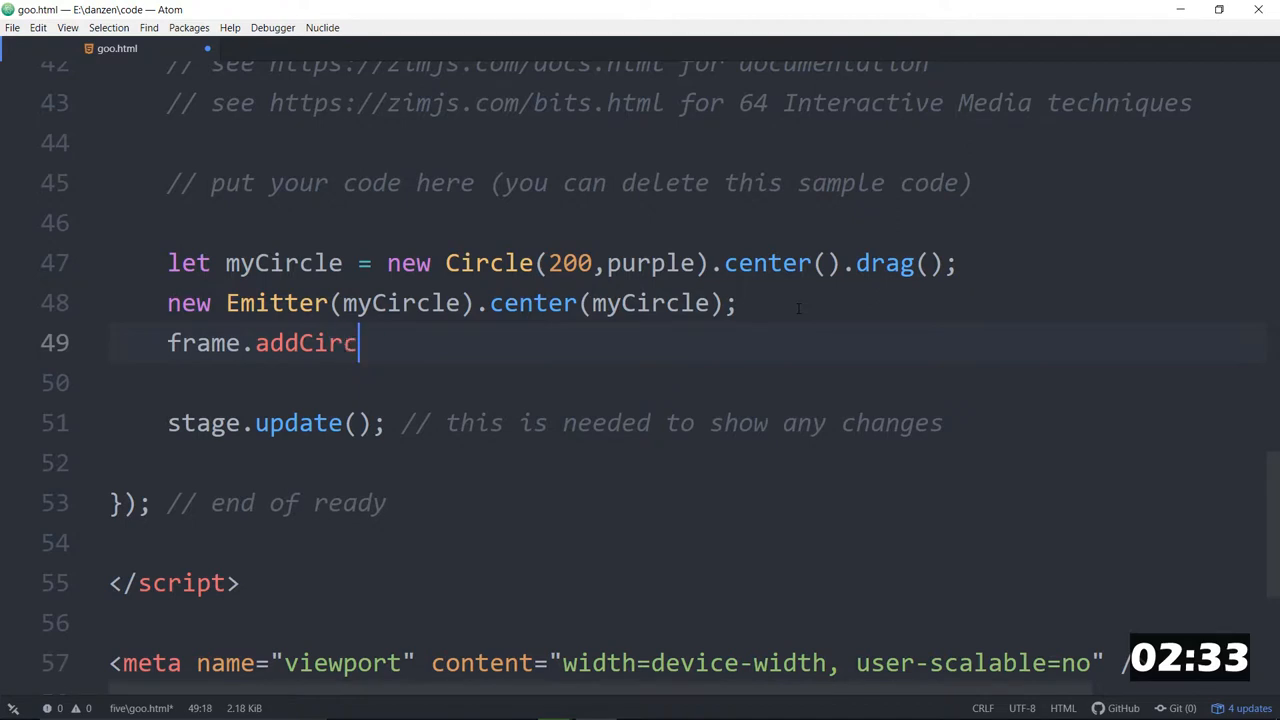
pyautogui.write('le()')
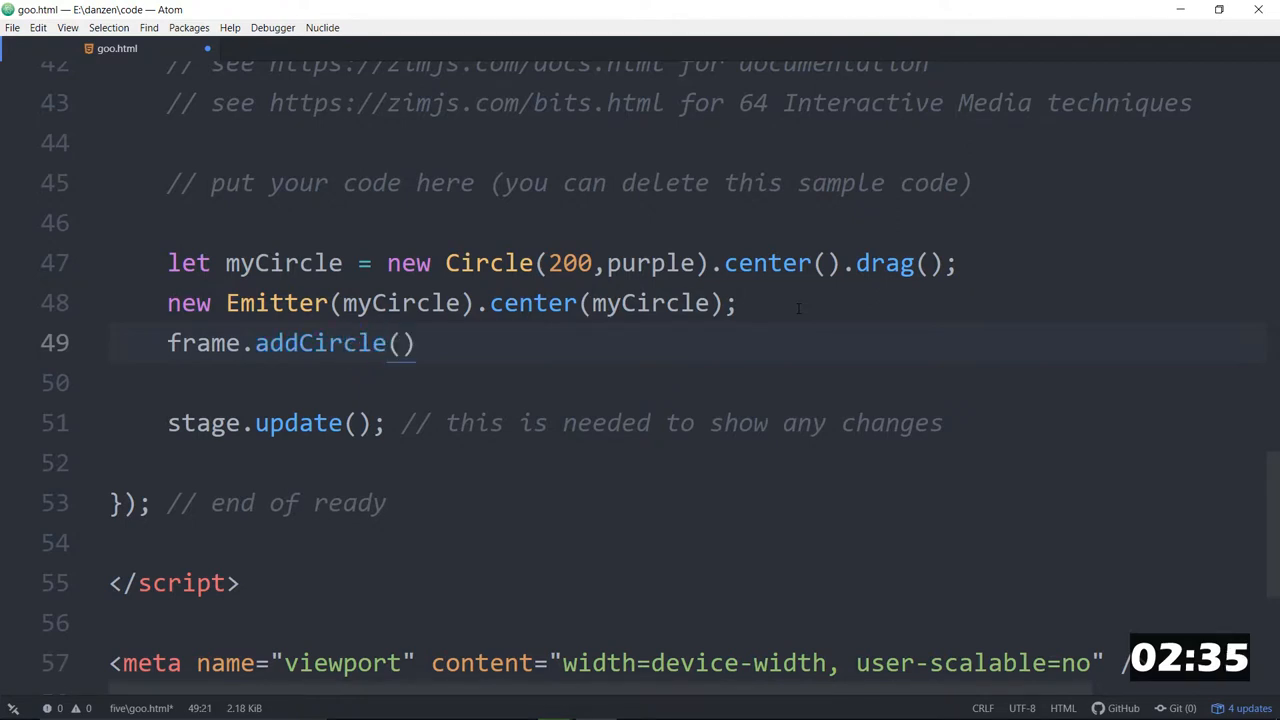
pyautogui.write('s')
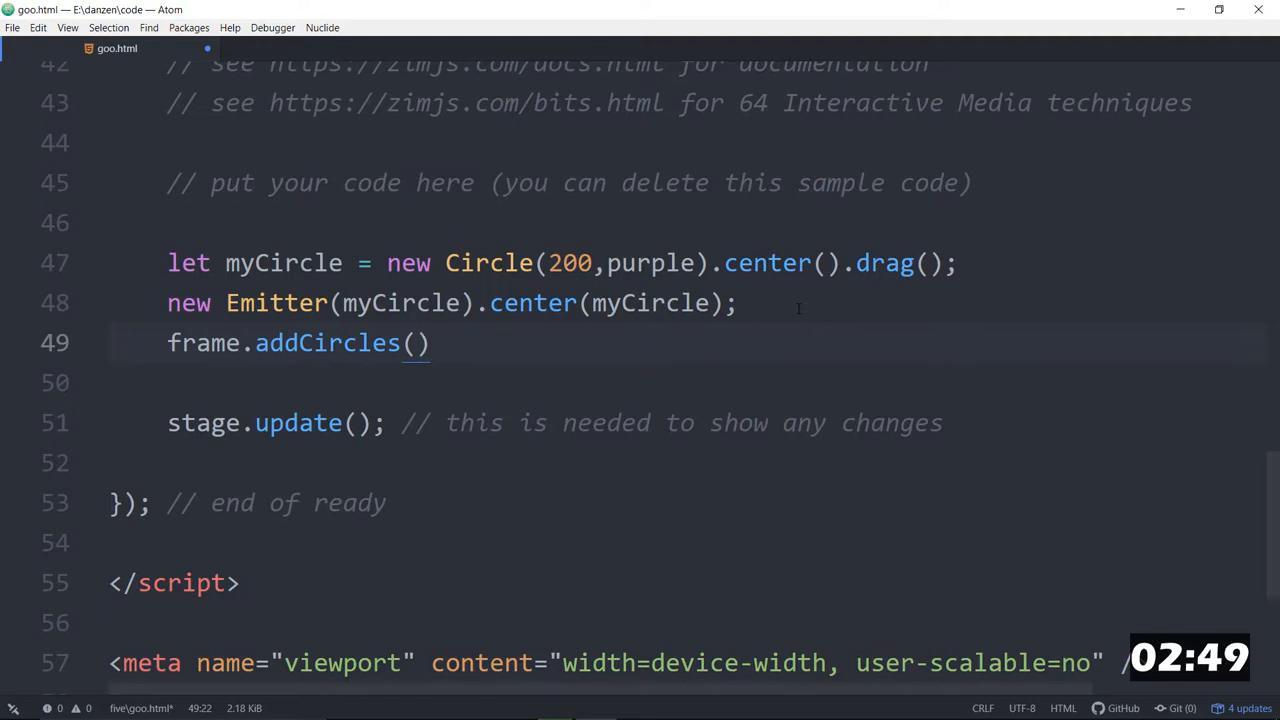
pyautogui.click(414, 342)
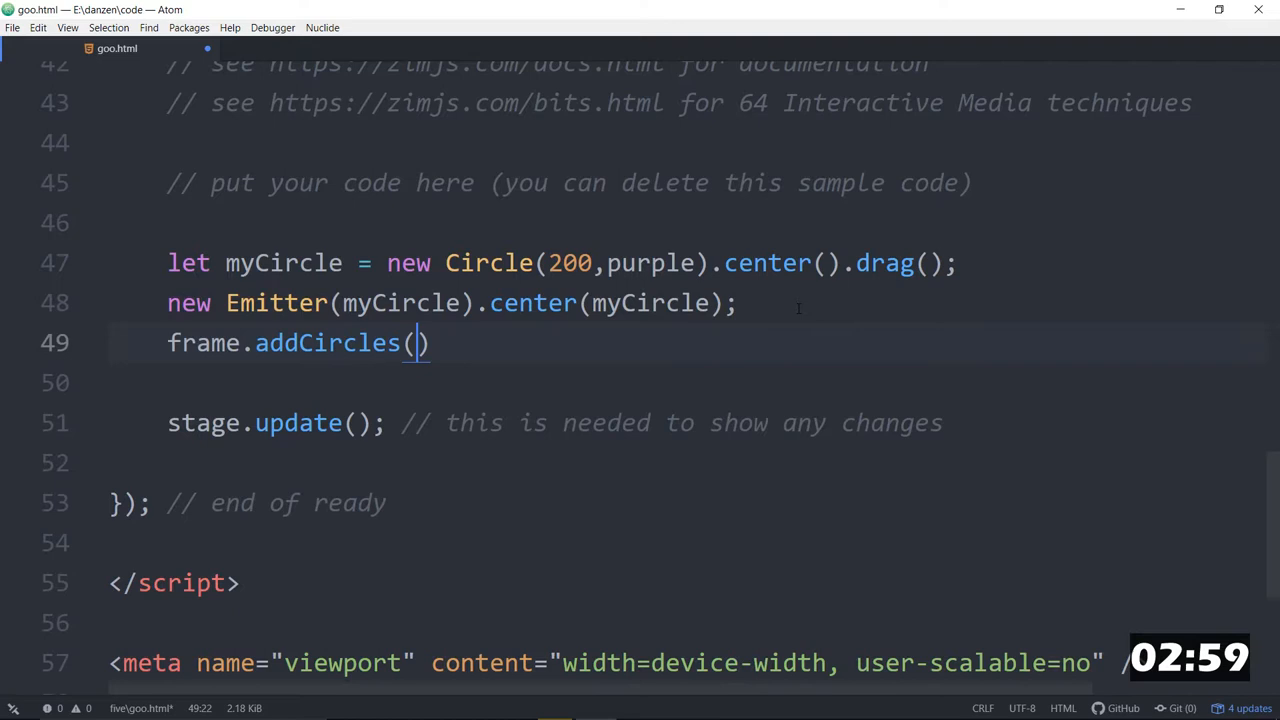
pyautogui.write('70,')
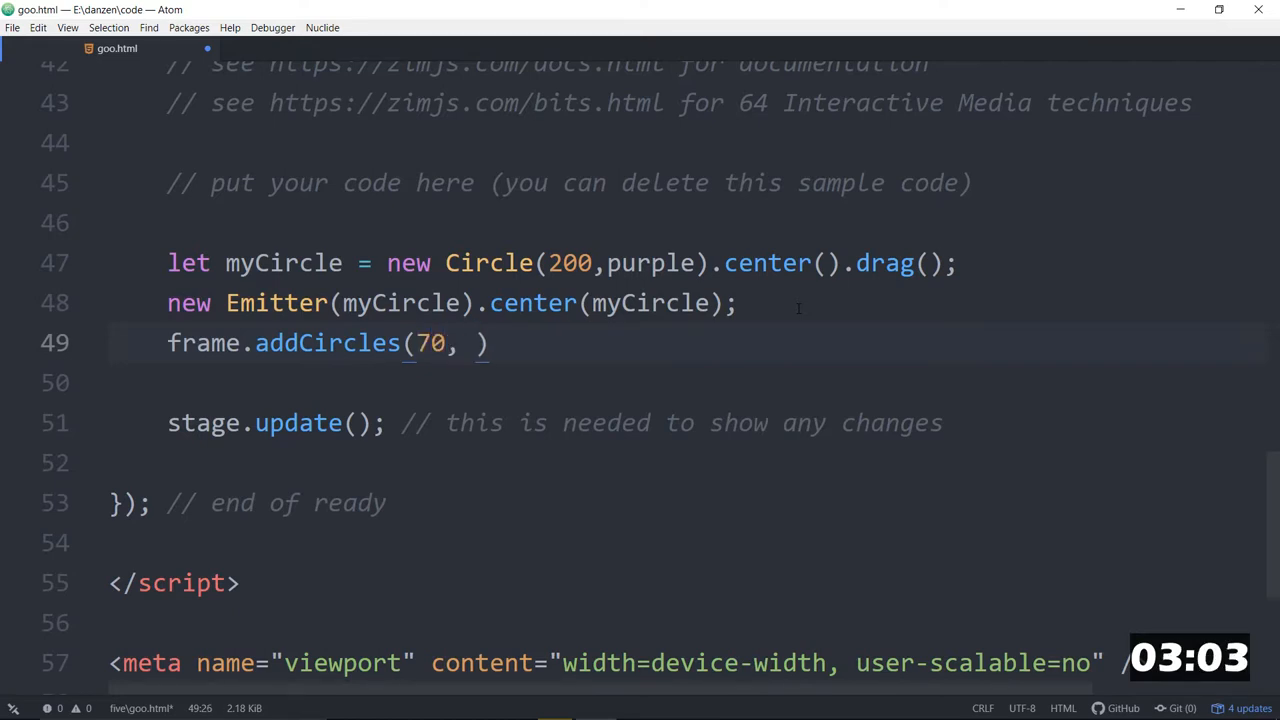
pyautogui.write('true')
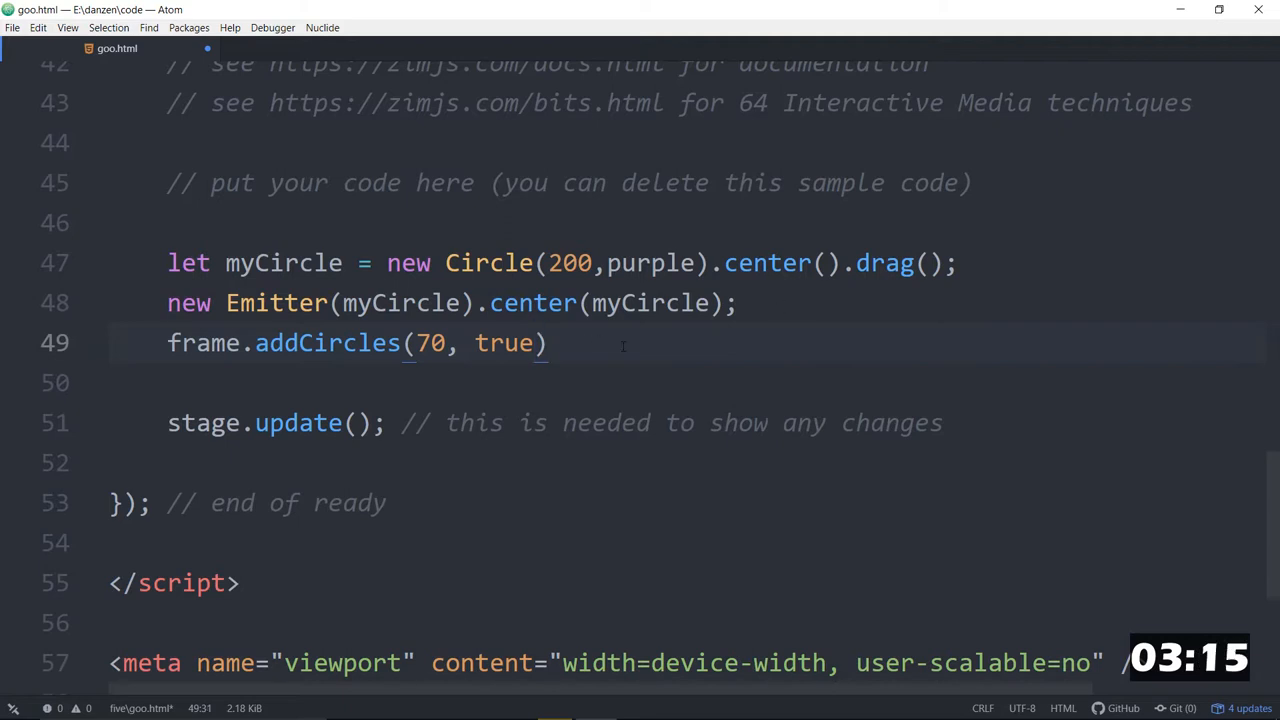
pyautogui.write('.center')
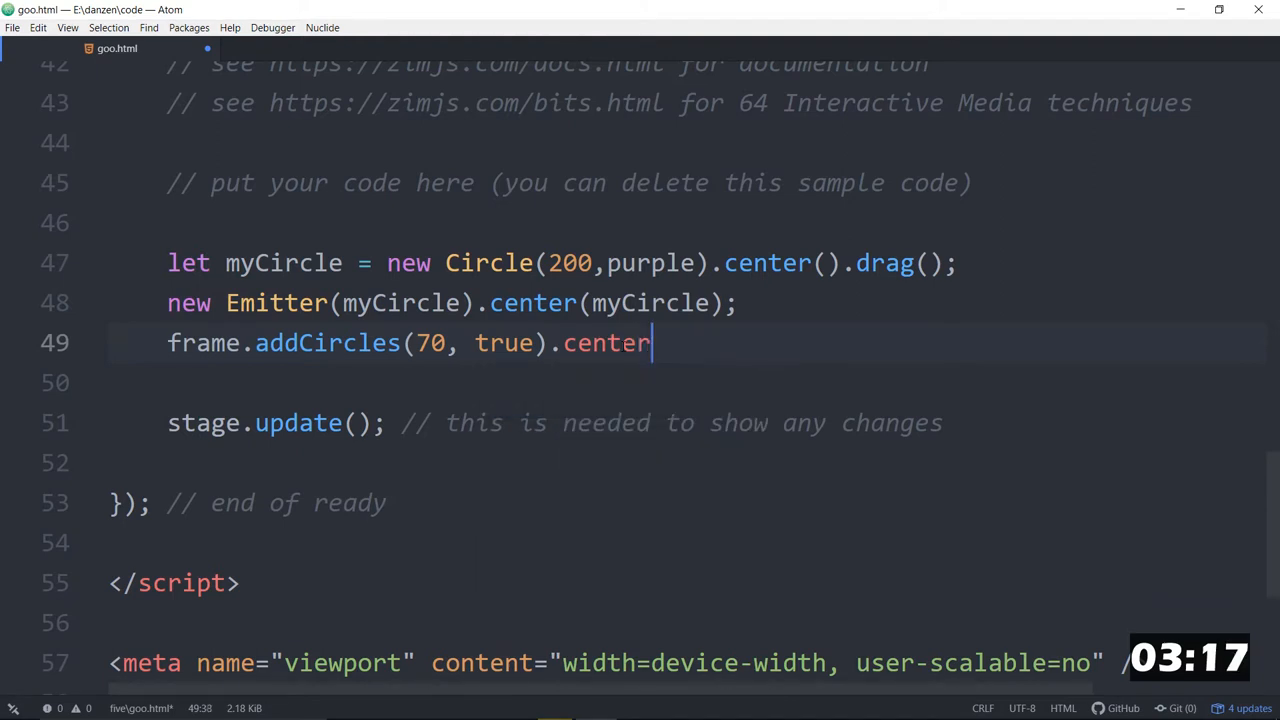
pyautogui.write('(myCircle);')
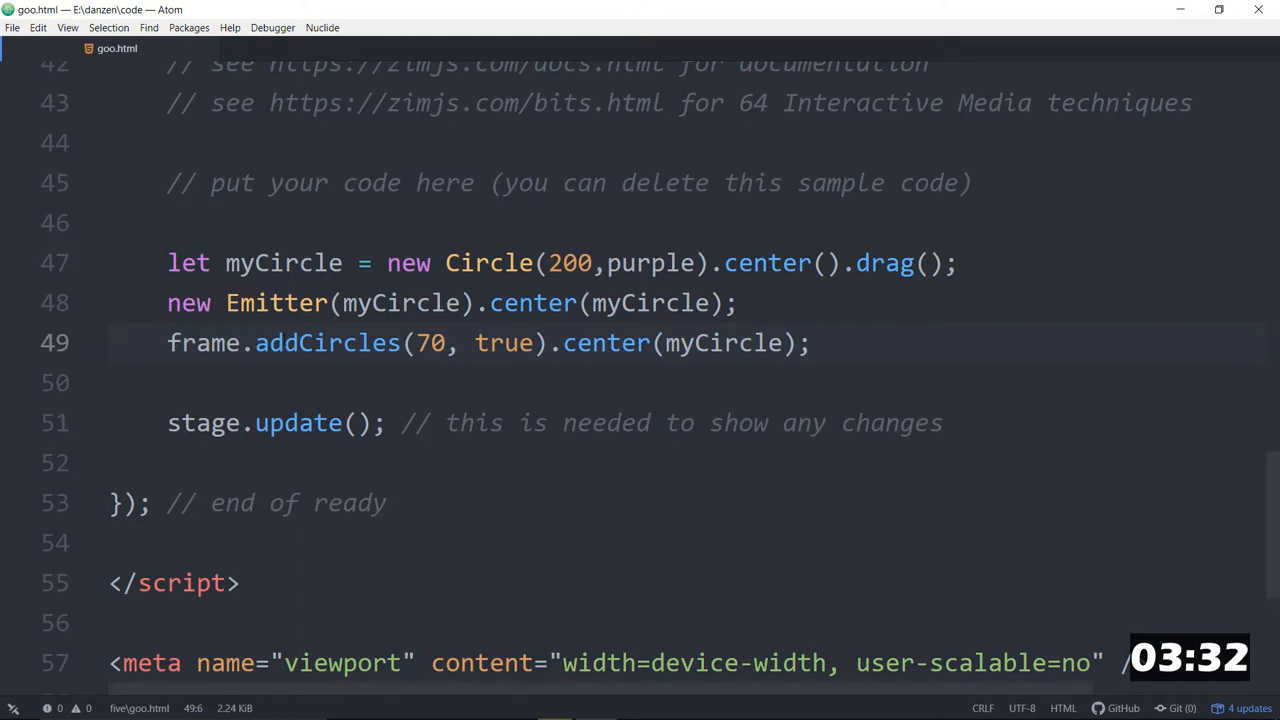
pyautogui.write('make')
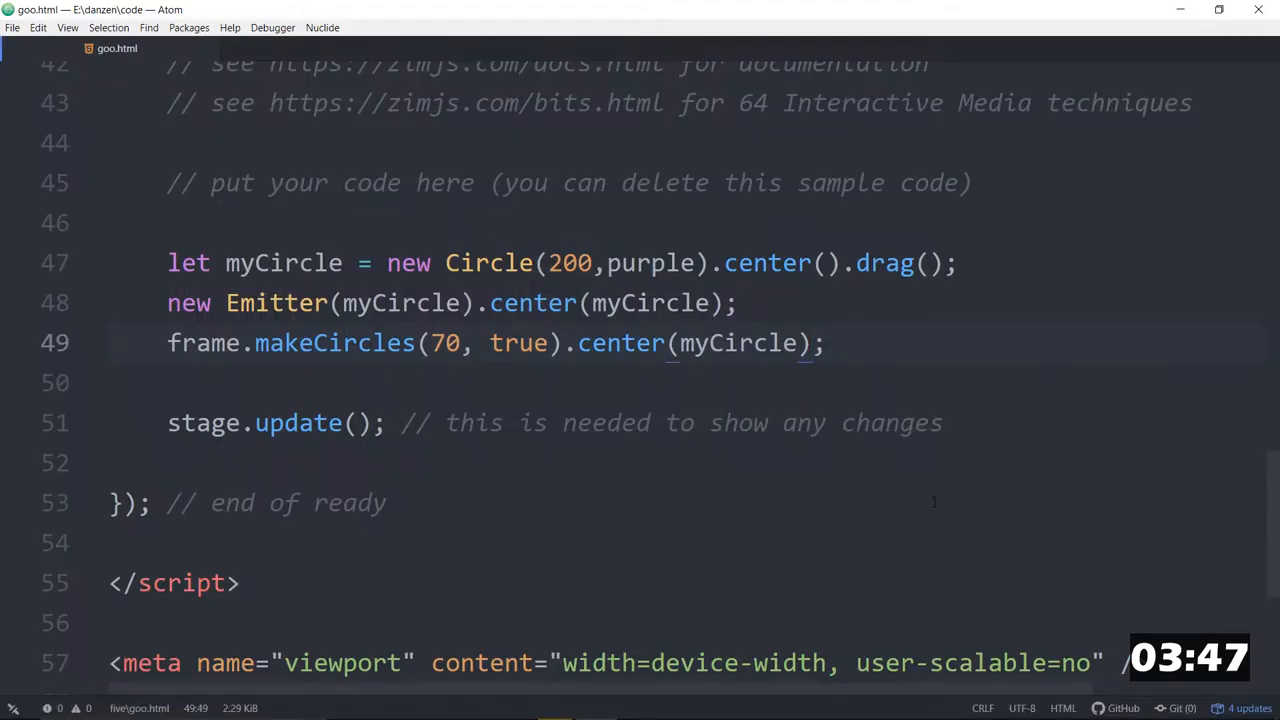
# Step: Split the makeCircles chain onto separate lines and chain .alp(.9)
pyautogui.click(697, 343)
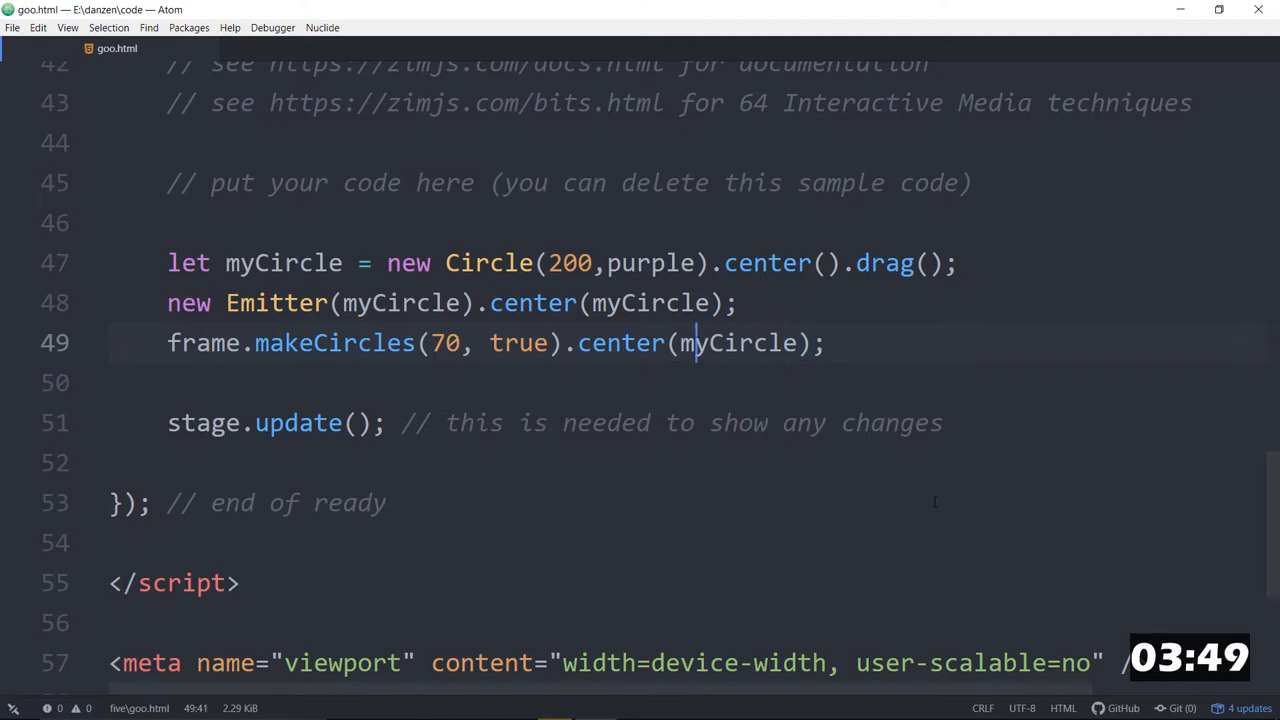
pyautogui.press('enter')
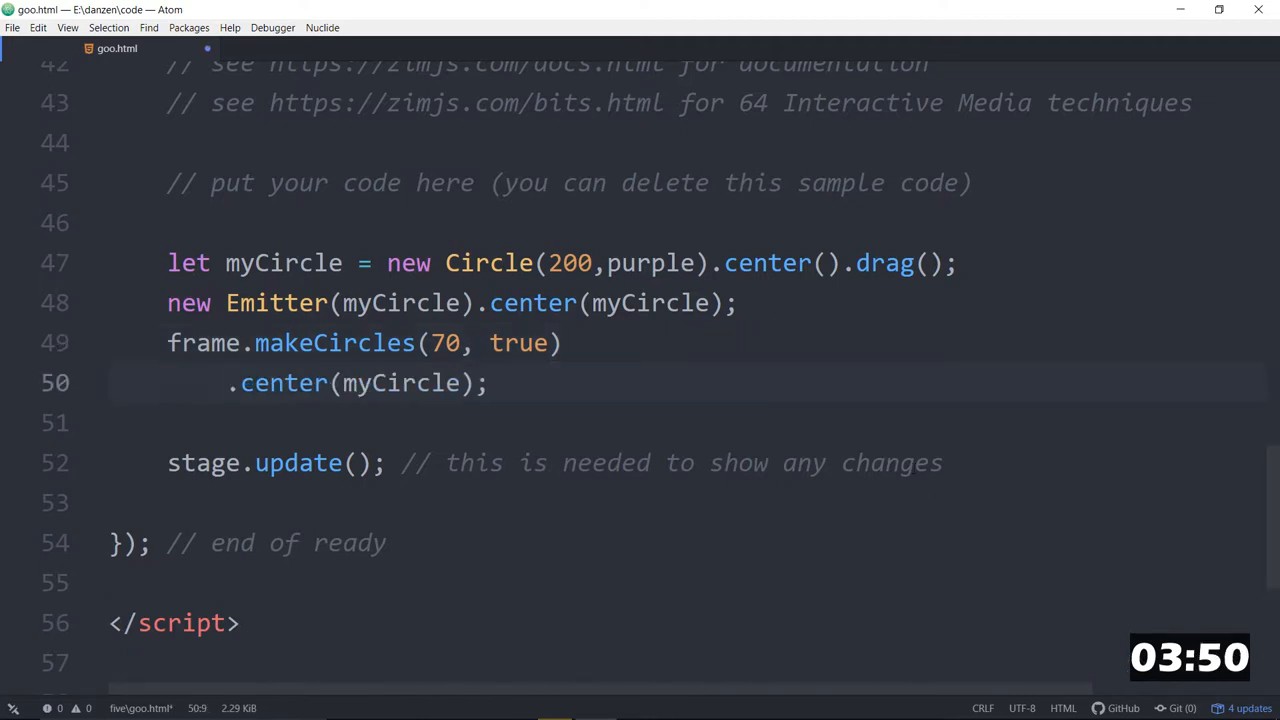
pyautogui.press('Enter')
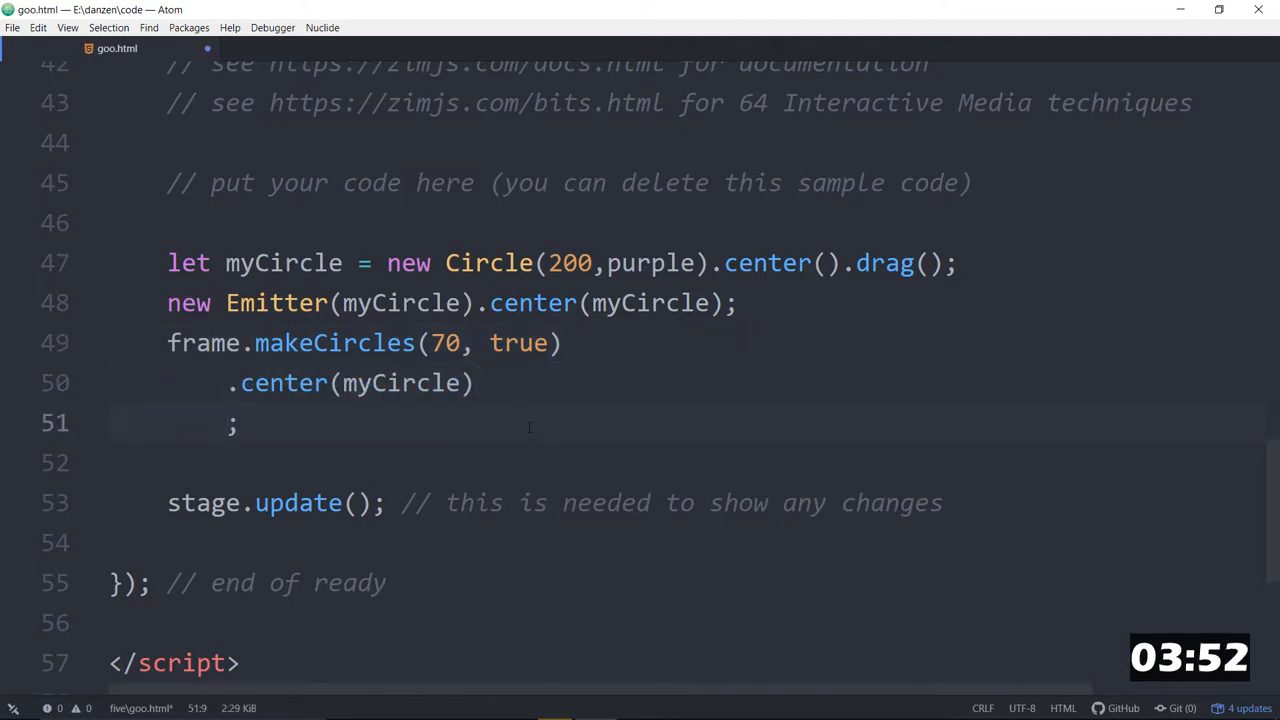
pyautogui.write('.a')
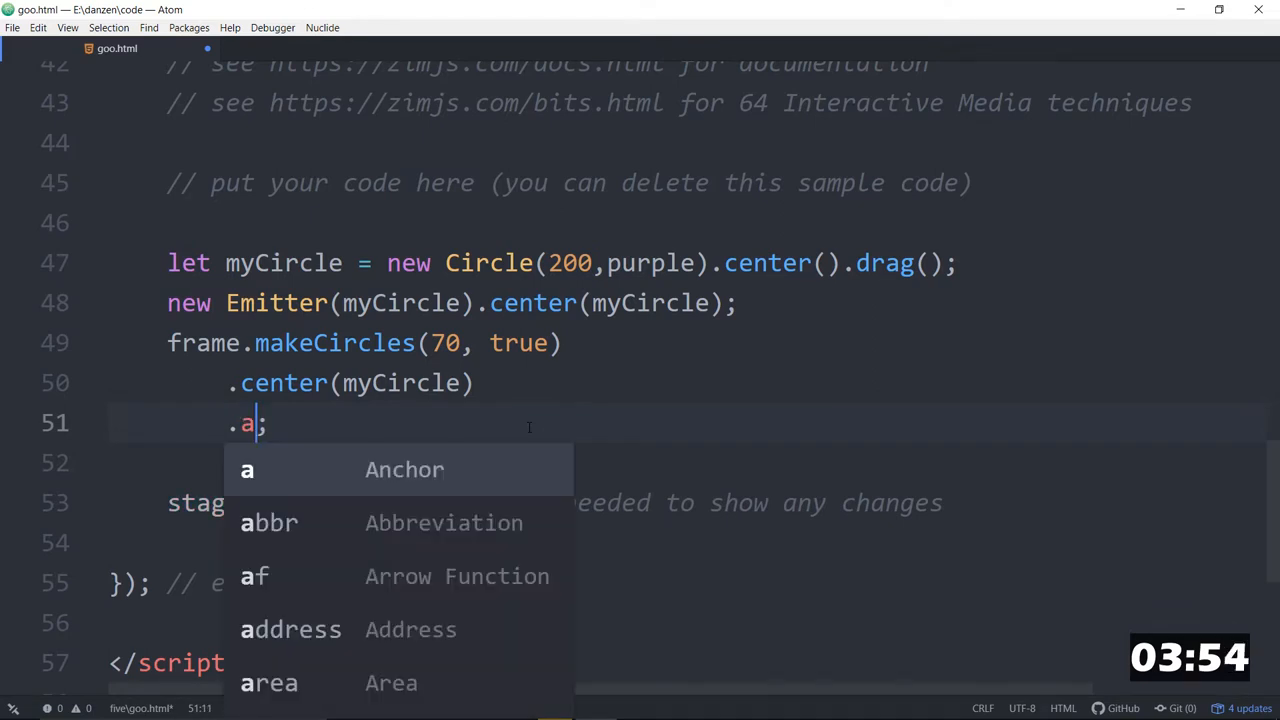
pyautogui.write('lp(')
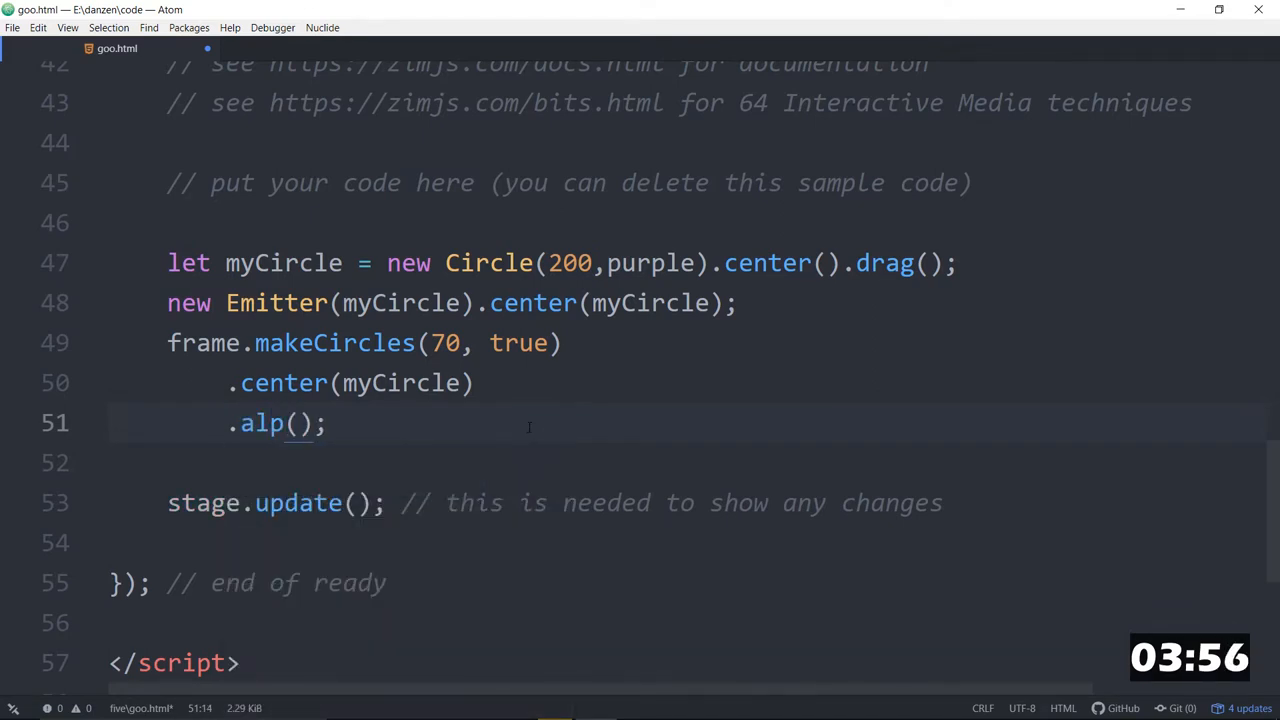
pyautogui.write('.9')
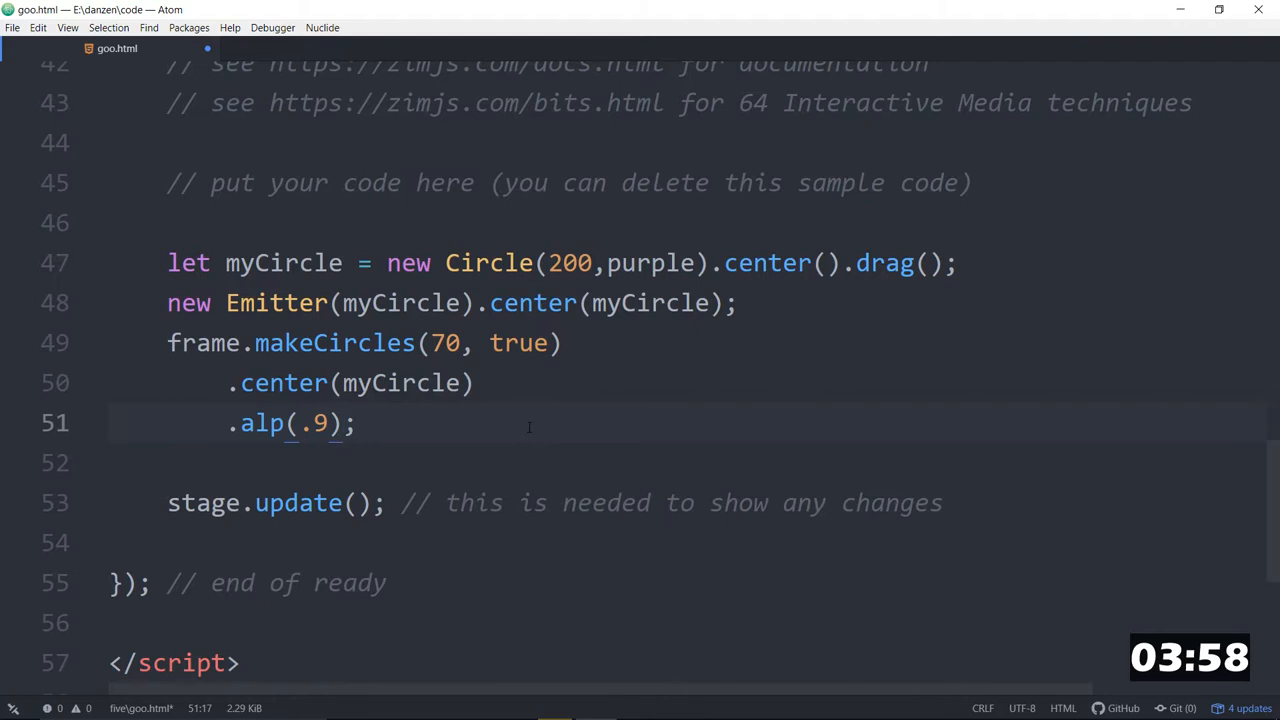
# Step: Chain .mov(0,-70) on its own line and begin an .animate call below it
pyautogui.press('enter')
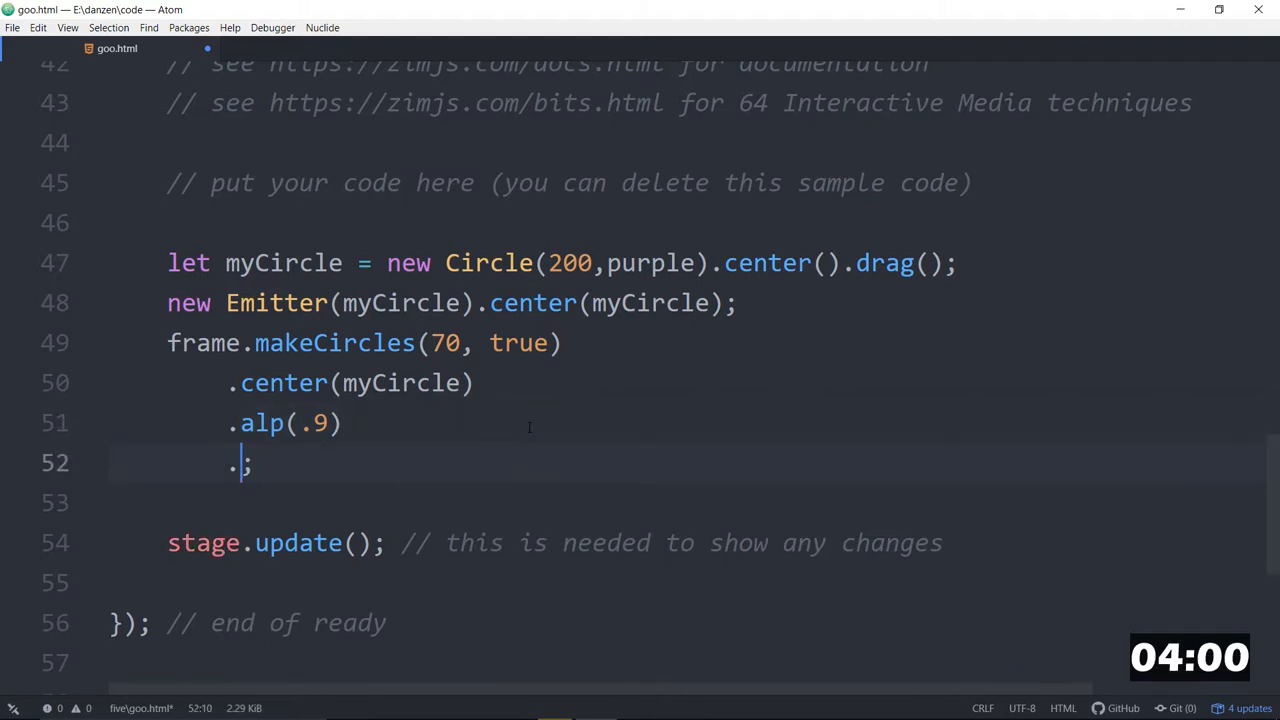
pyautogui.write('mov(')
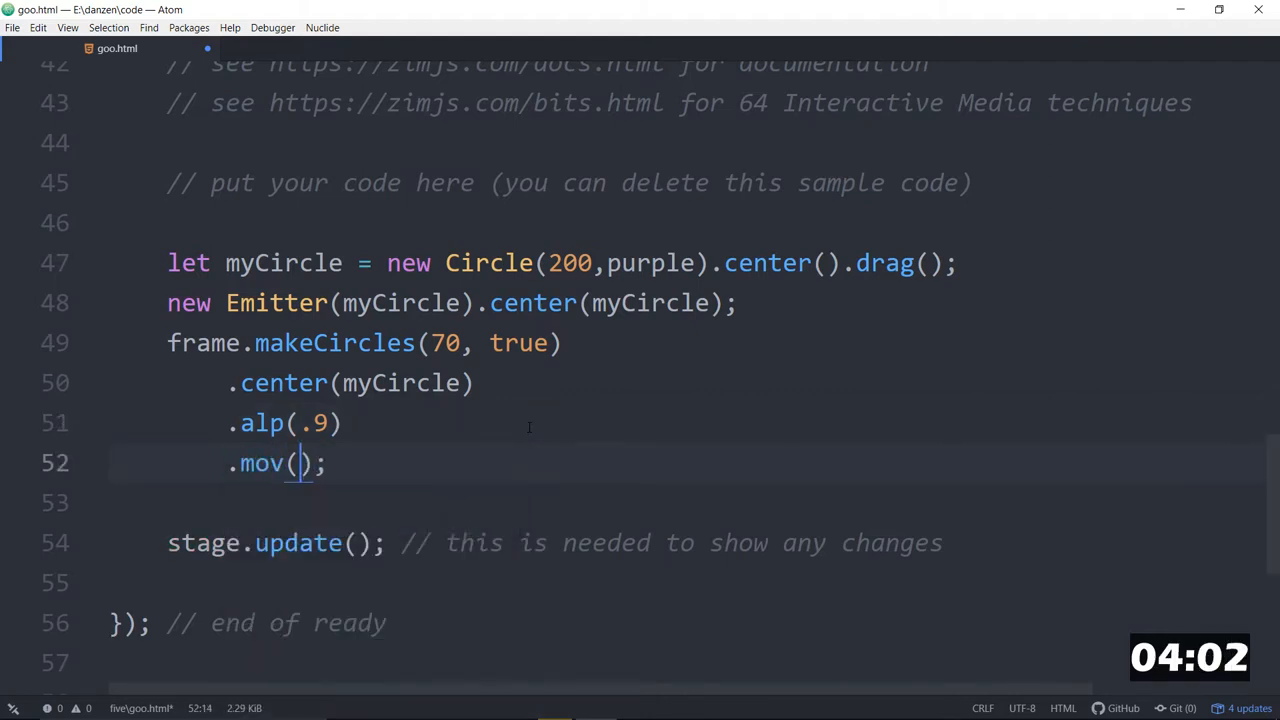
pyautogui.write('0,')
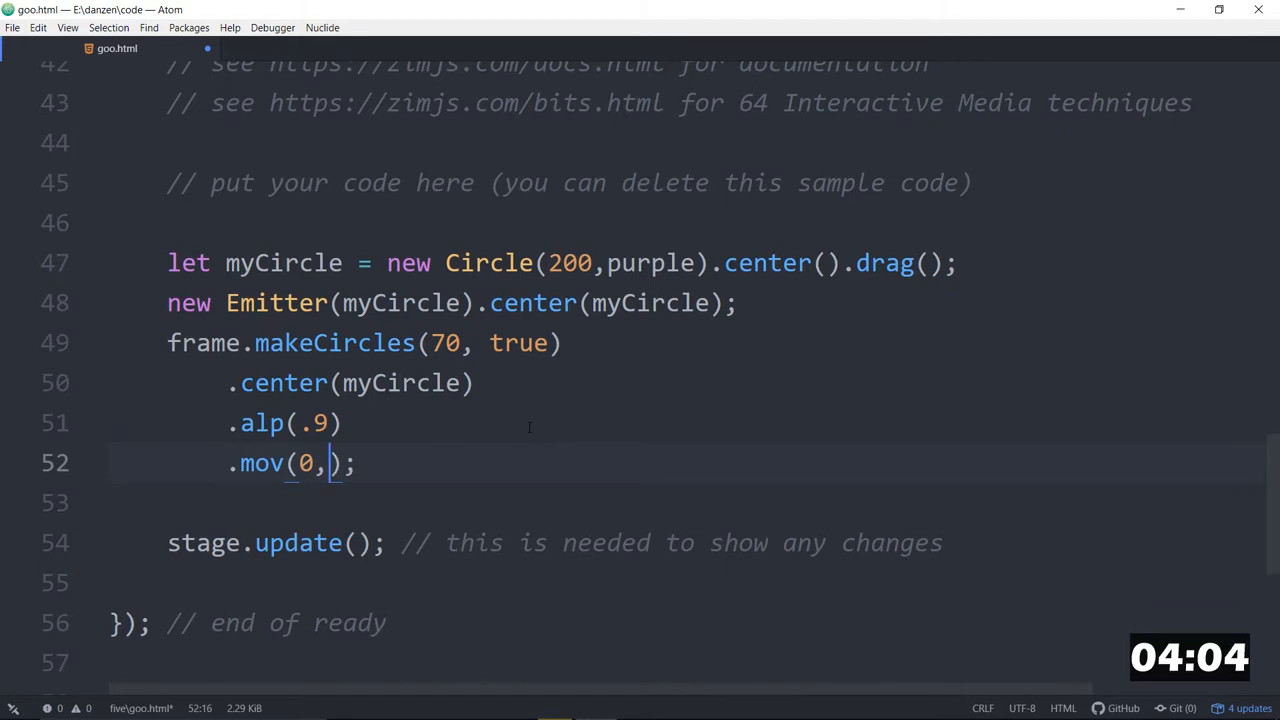
pyautogui.write('-70')
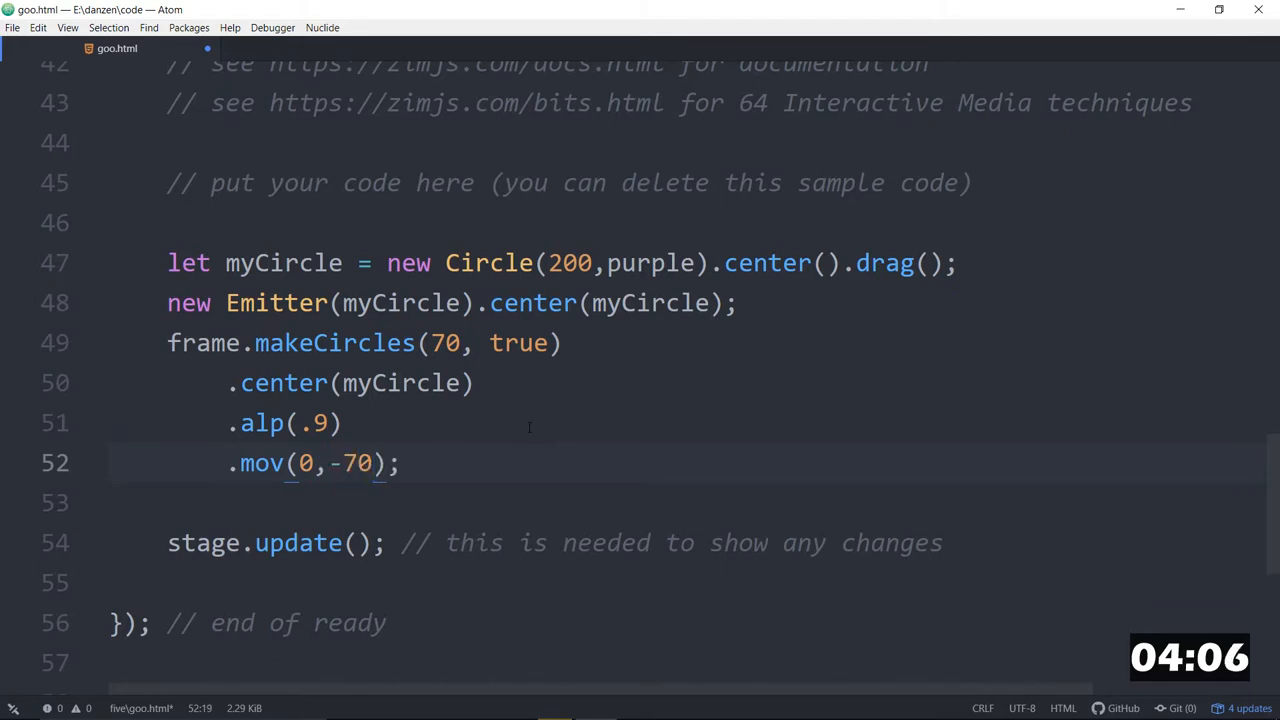
pyautogui.press('Enter')
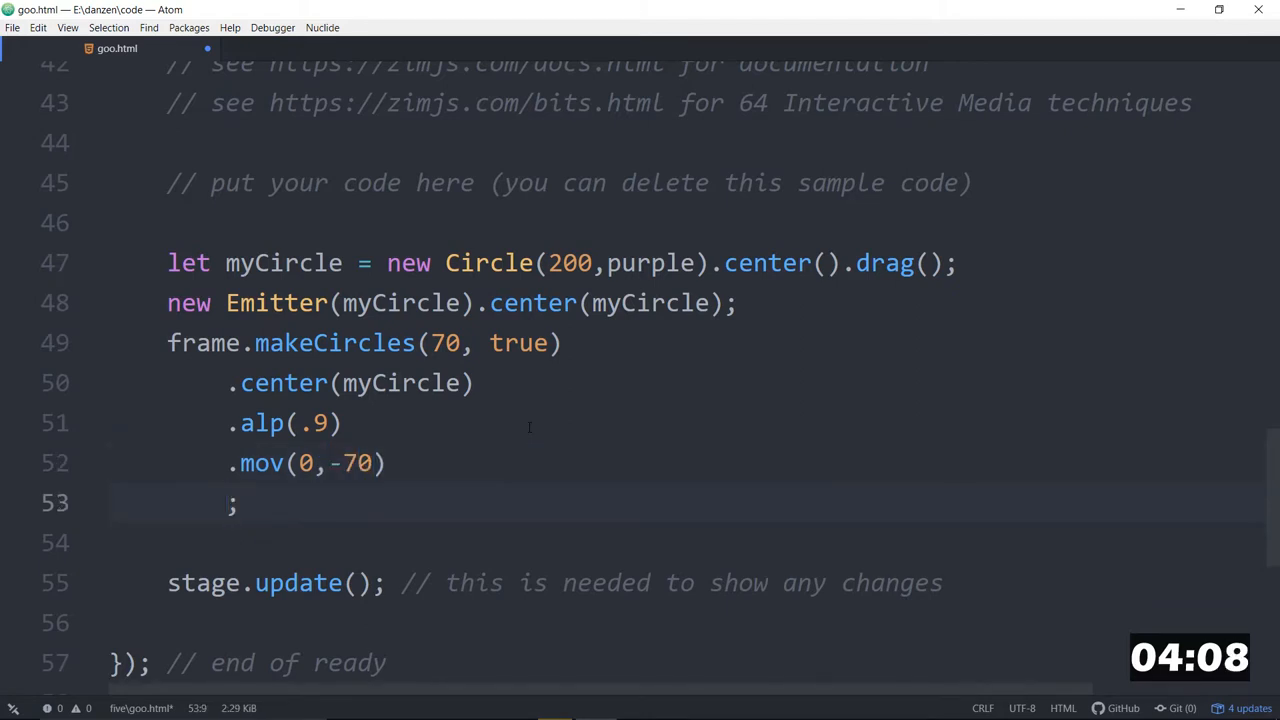
pyautogui.write('animate')
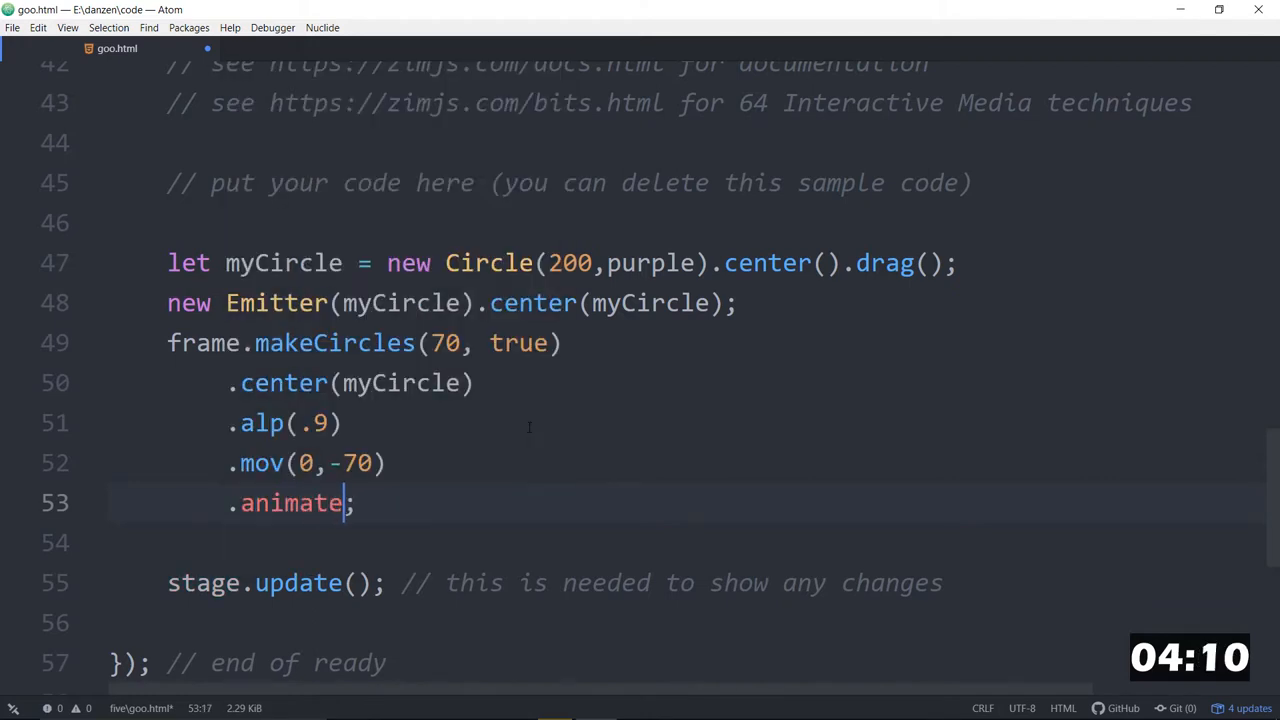
# Step: Give the animate call props with scale .3 and loop true
pyautogui.write('({')
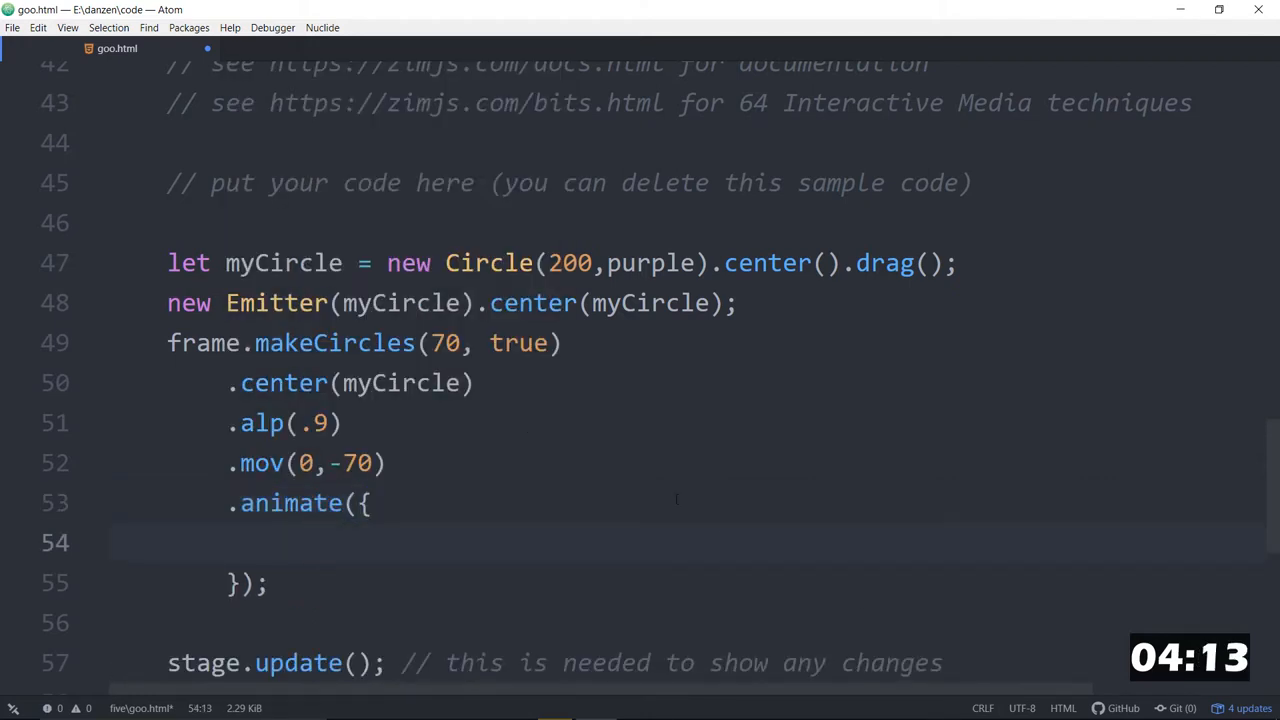
pyautogui.scroll(-3)
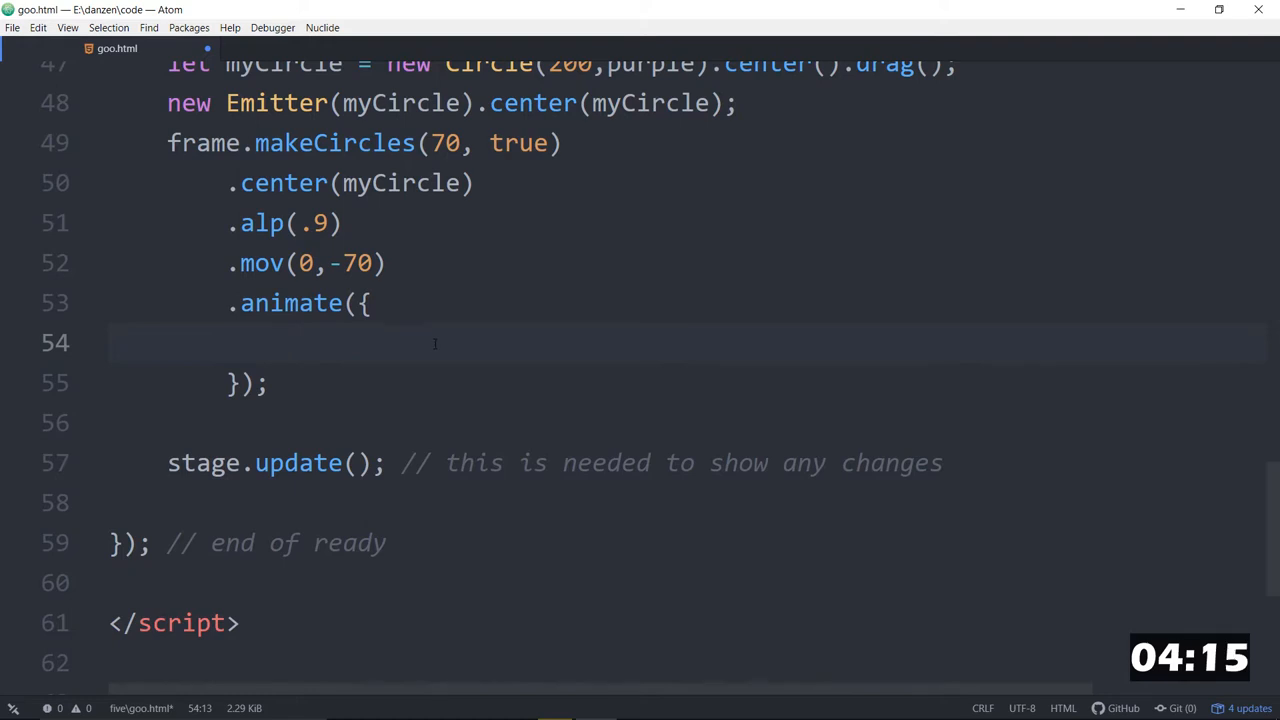
pyautogui.write('prop')
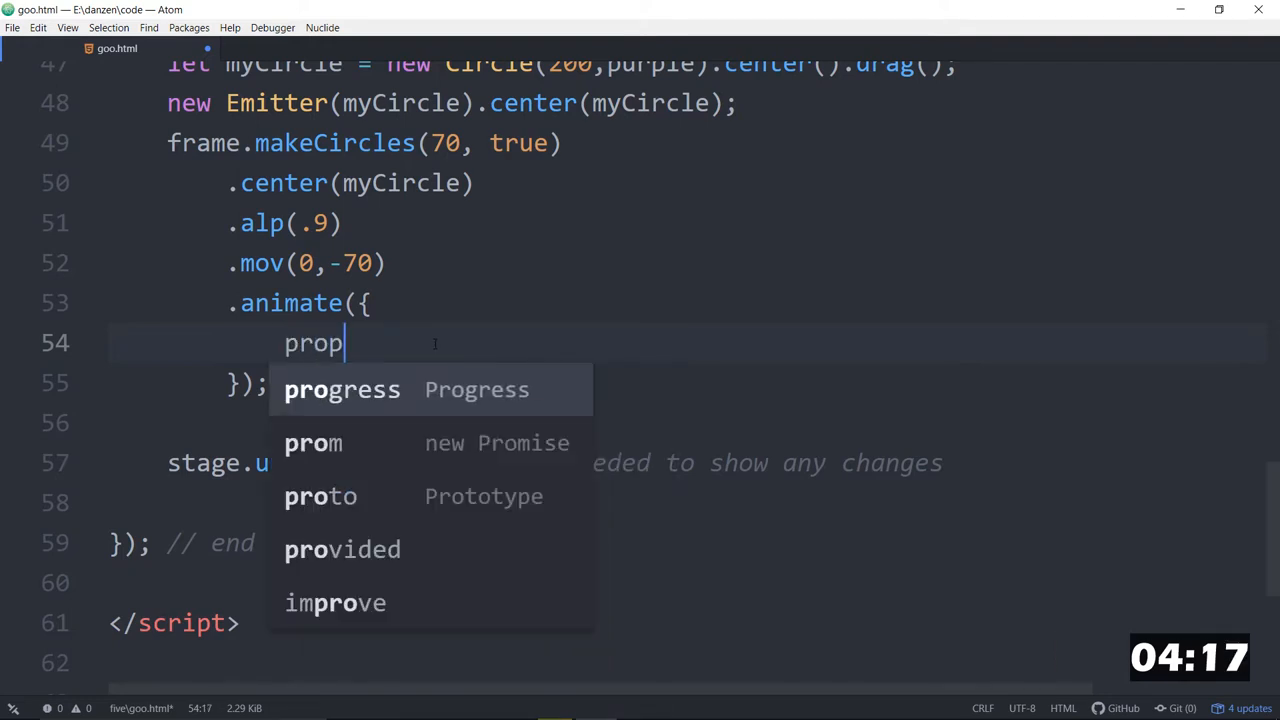
pyautogui.write('s:{scale:-')
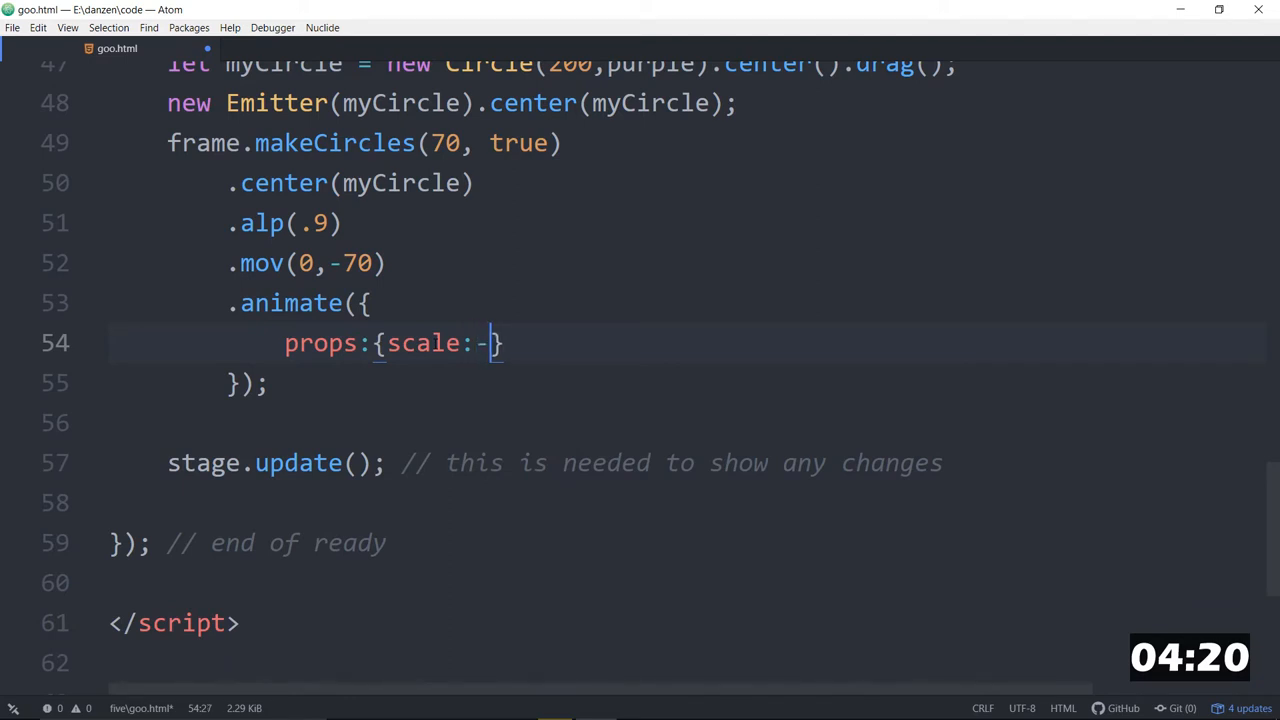
pyautogui.write('3')
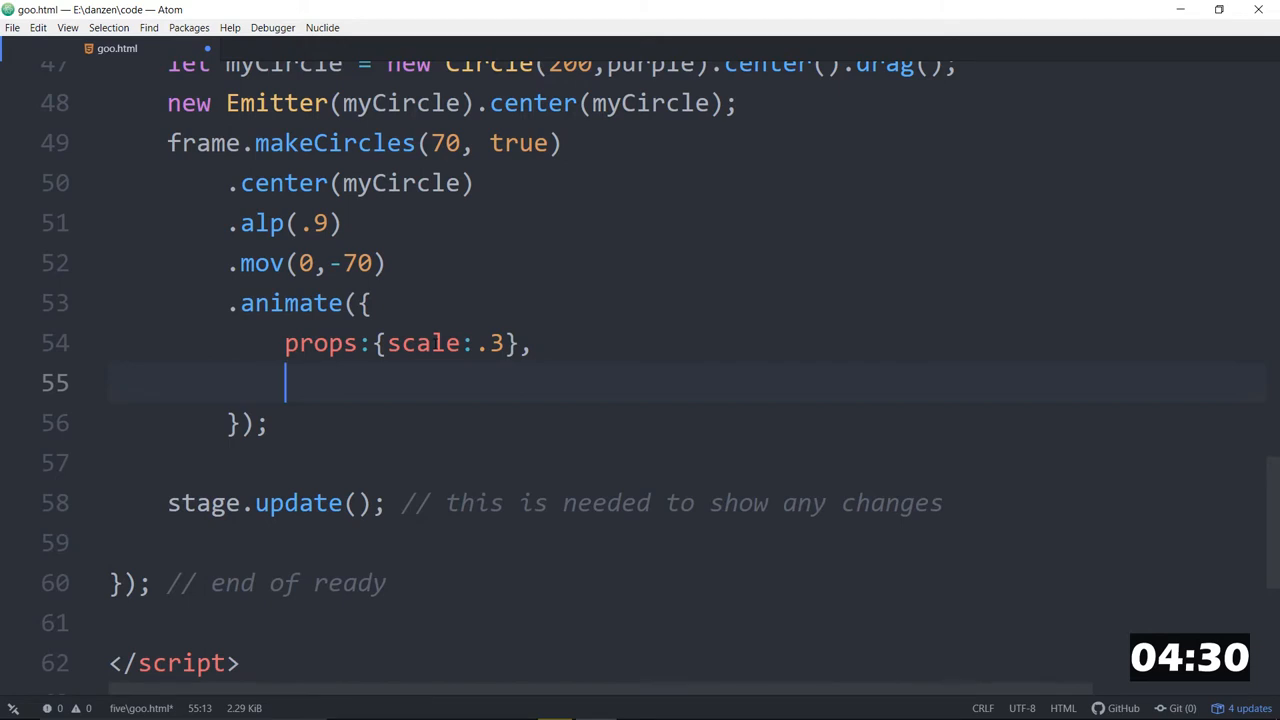
pyautogui.write('l')
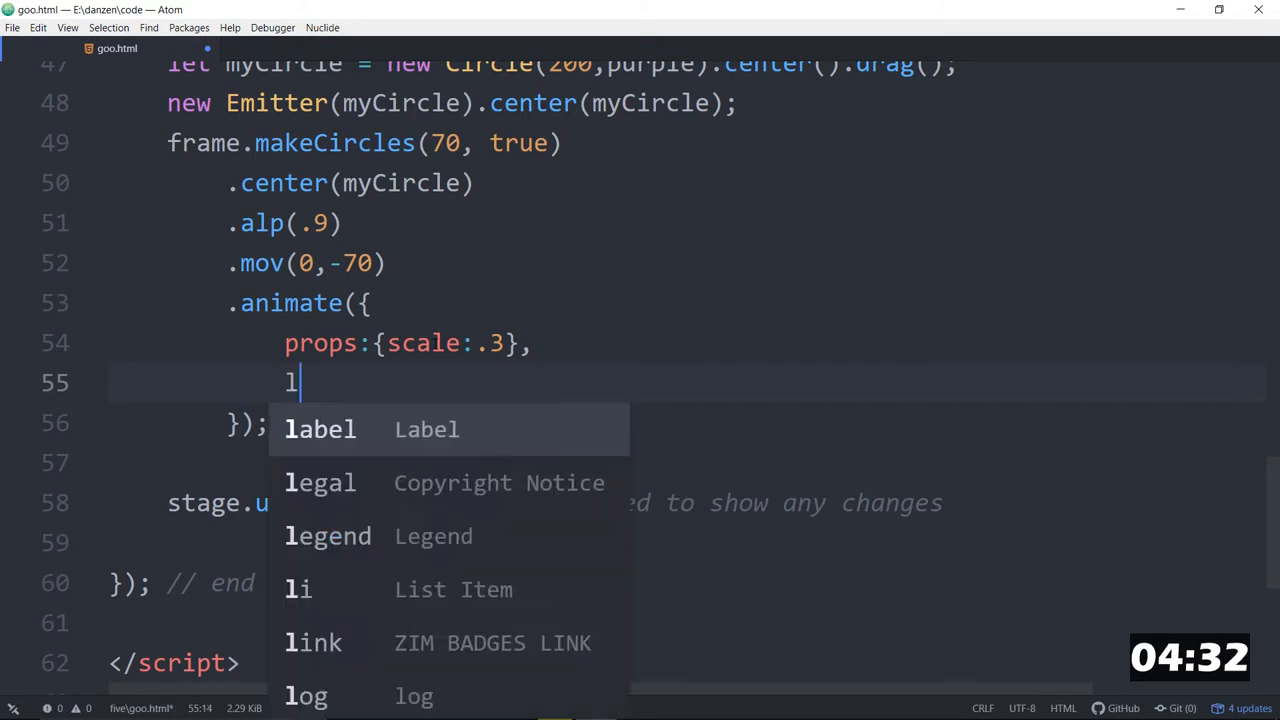
pyautogui.write('op:')
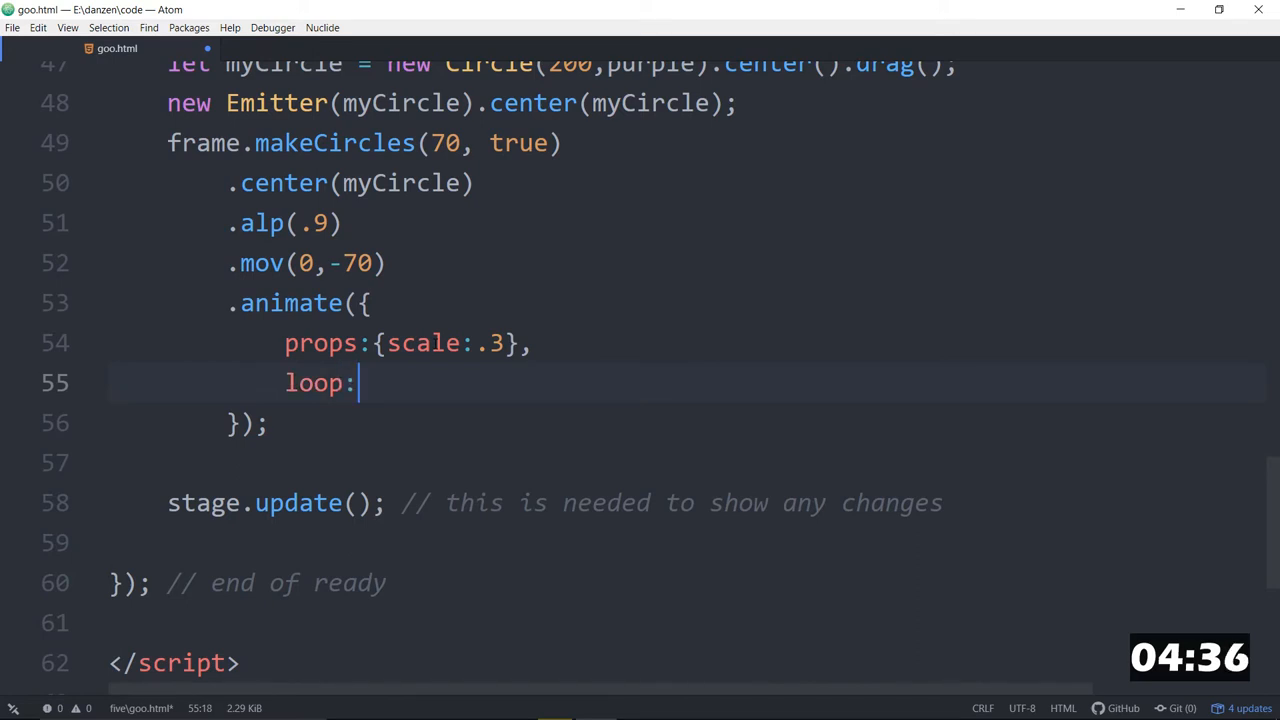
pyautogui.write('true,')
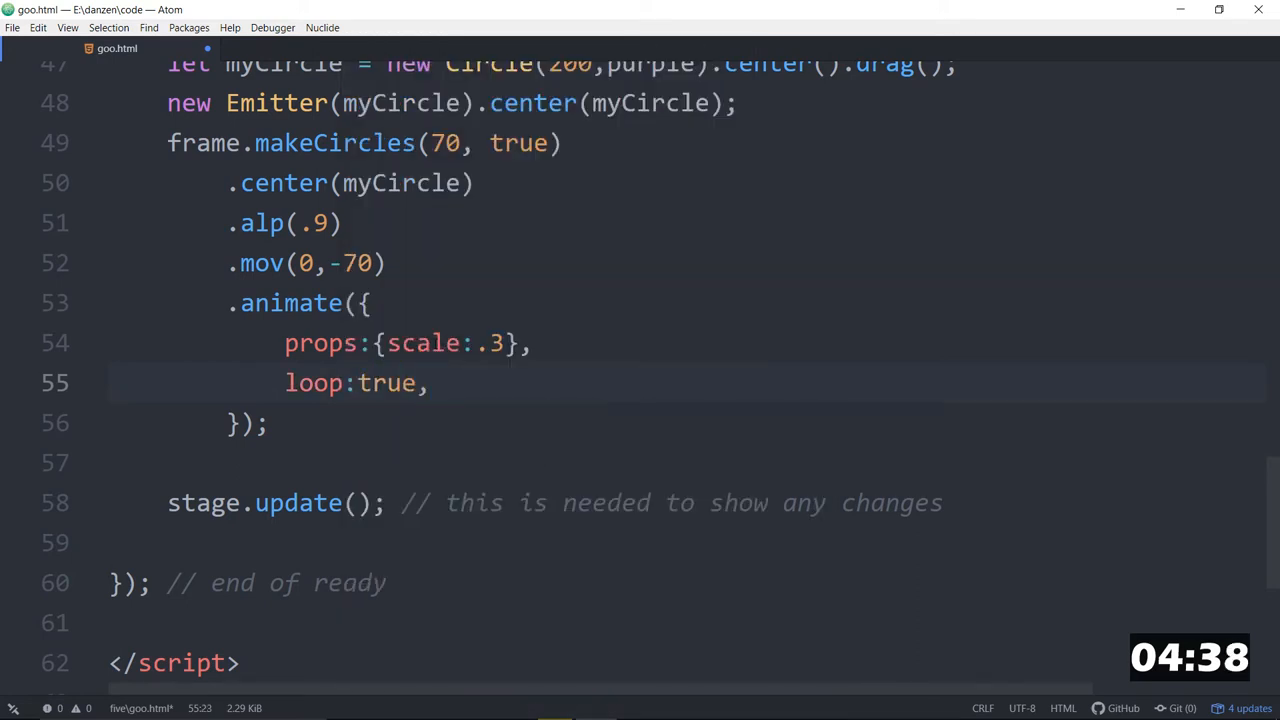
# Step: Add rewind true and sequence 100 to the animate call, then place the cursor at its end
pyautogui.write('rewind')
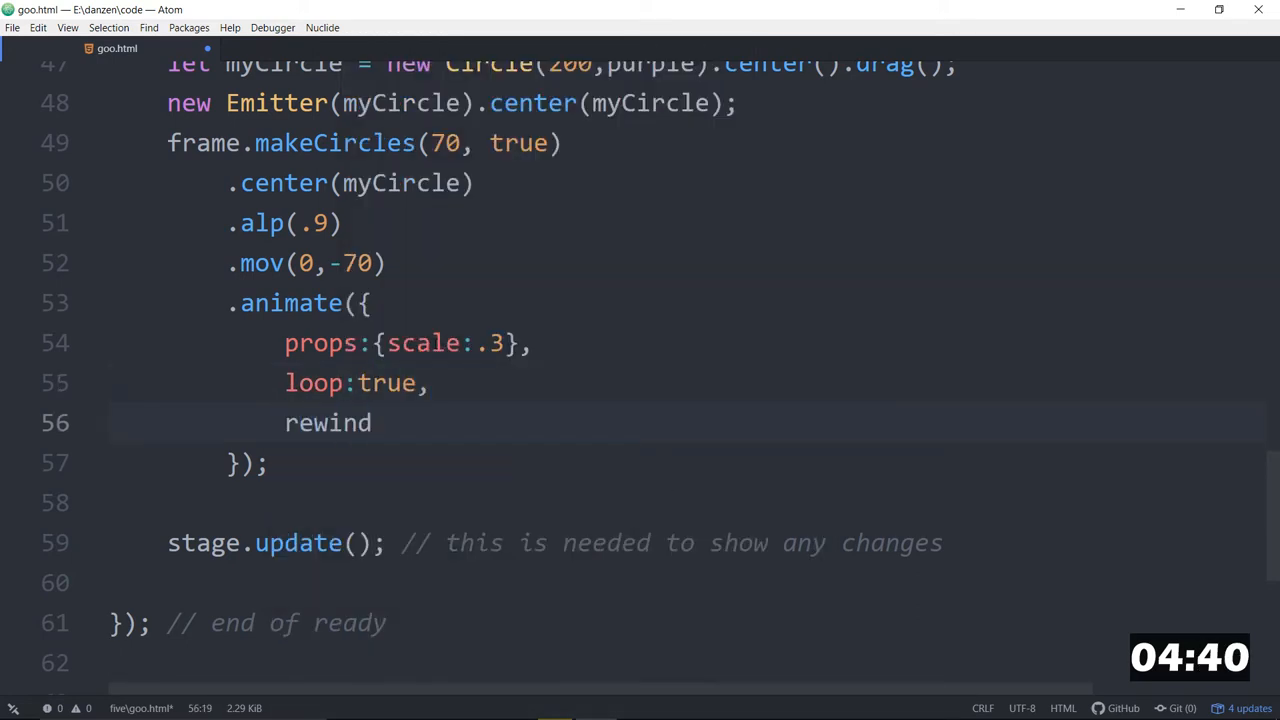
pyautogui.write(':true,')
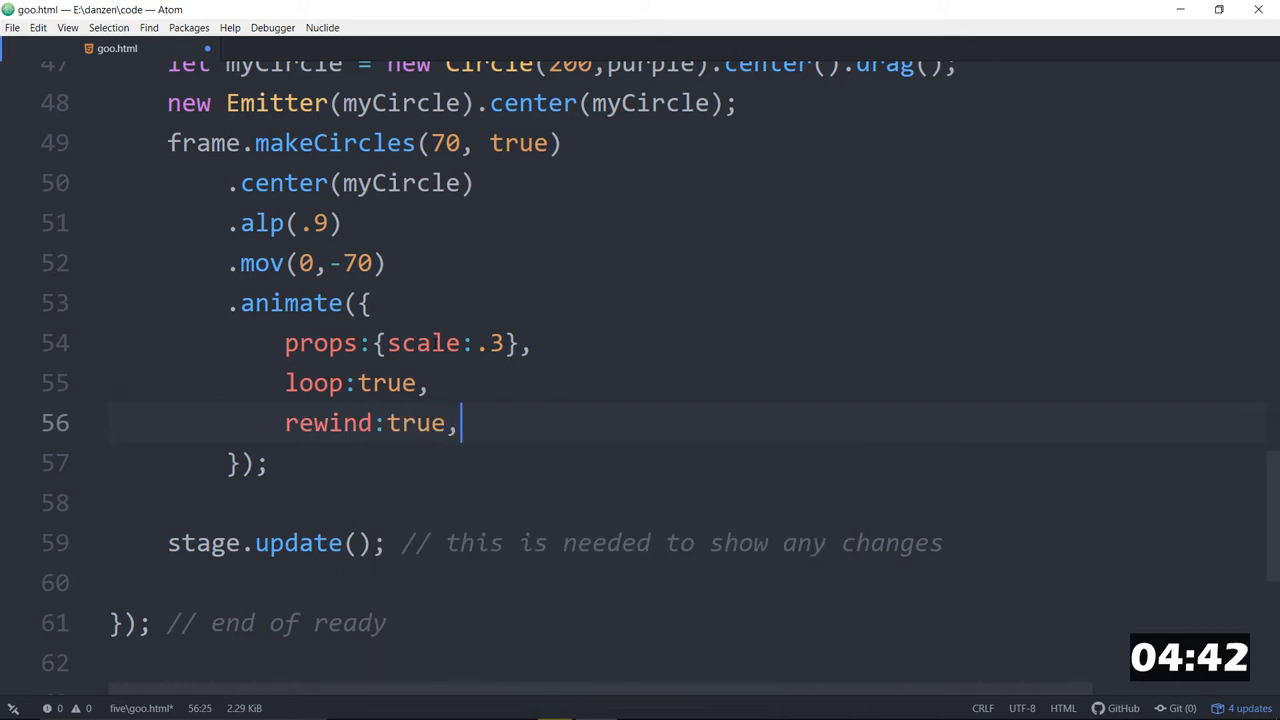
pyautogui.write('se')
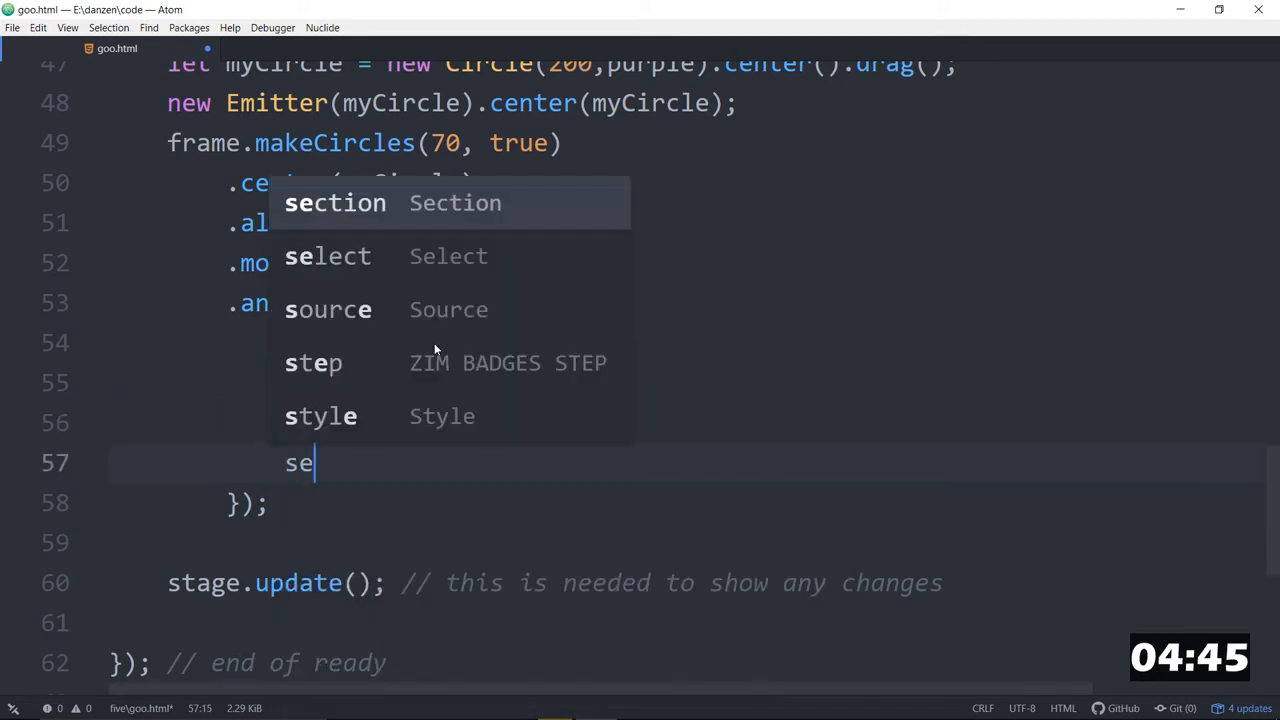
pyautogui.write('q')
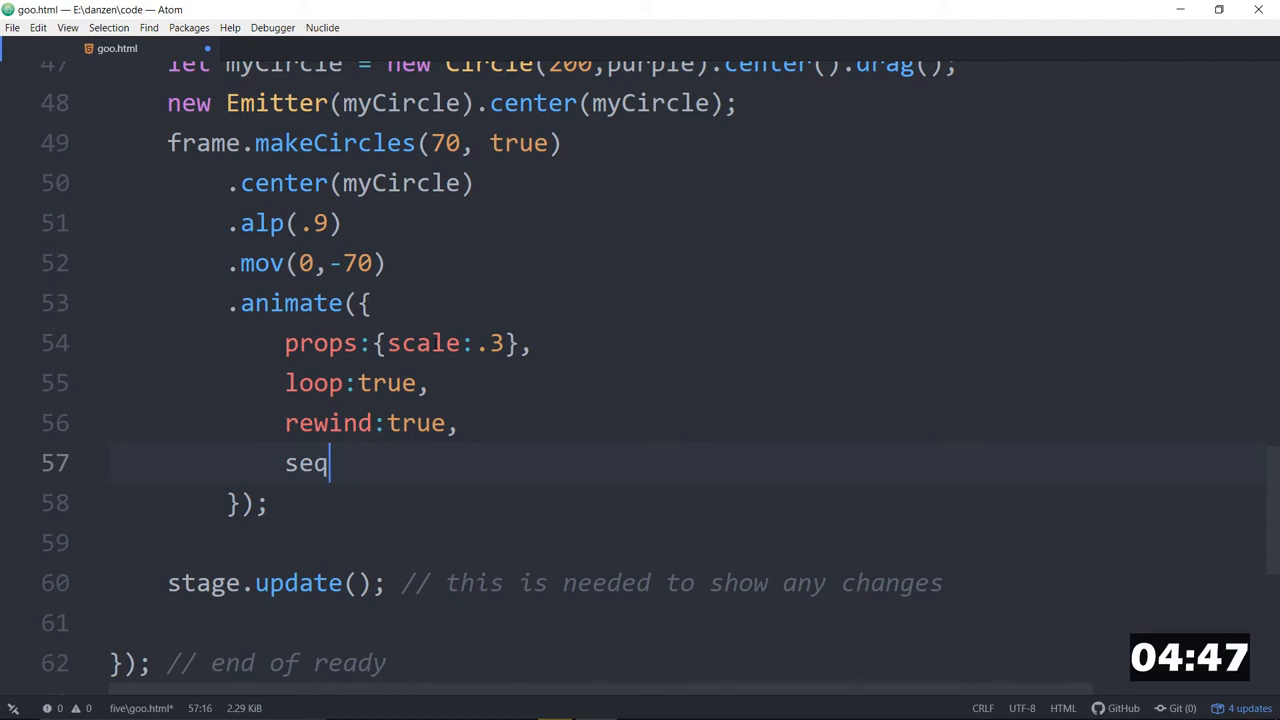
pyautogui.write('uence')
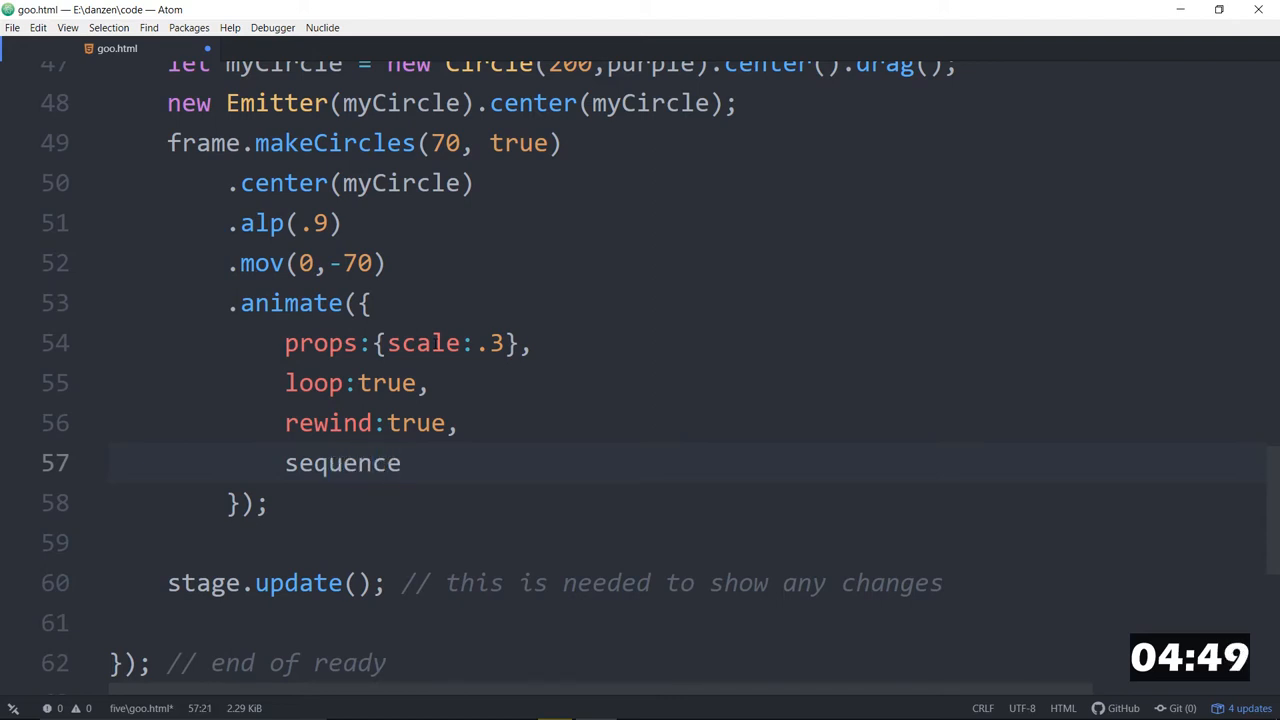
pyautogui.write(':')
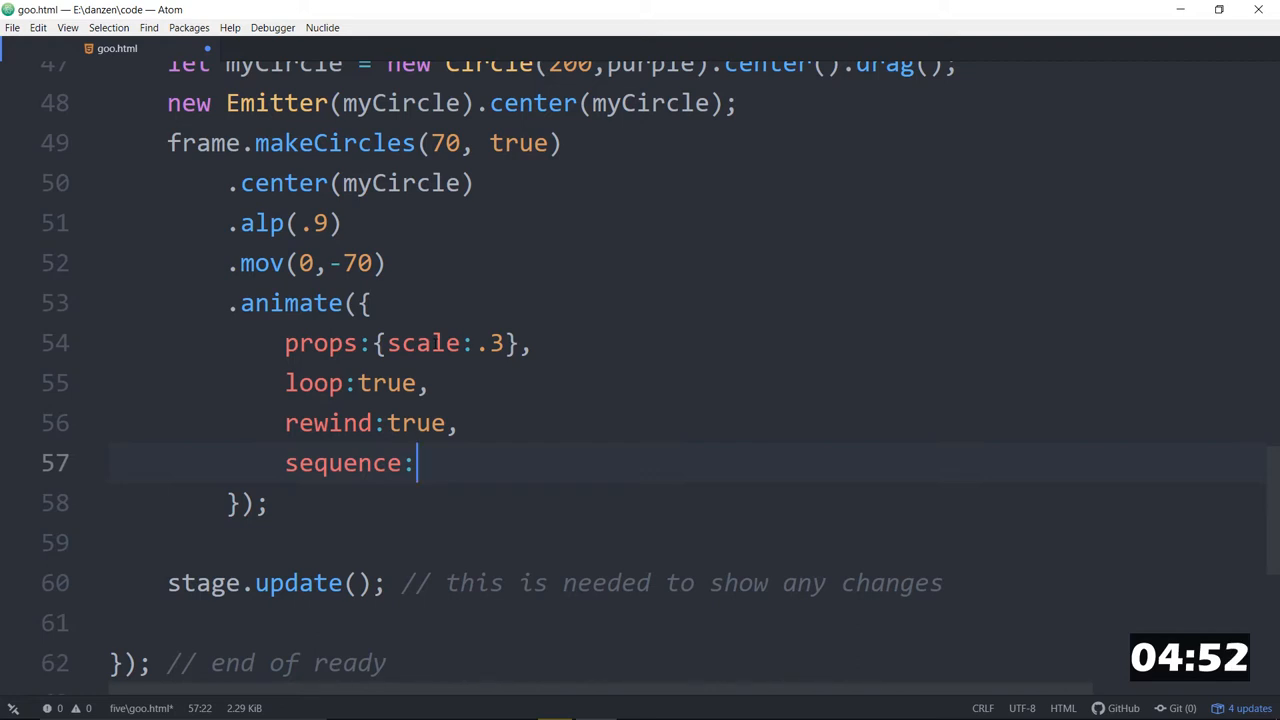
pyautogui.write('100')
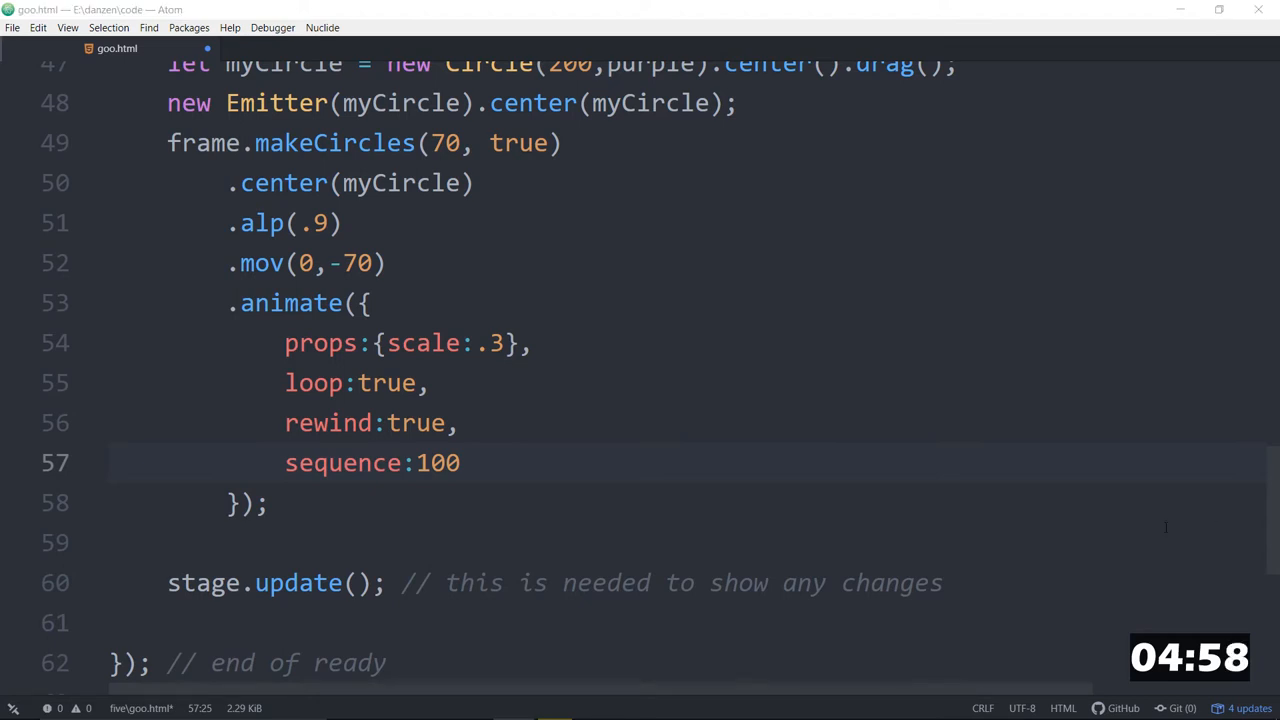
pyautogui.click(268, 502)
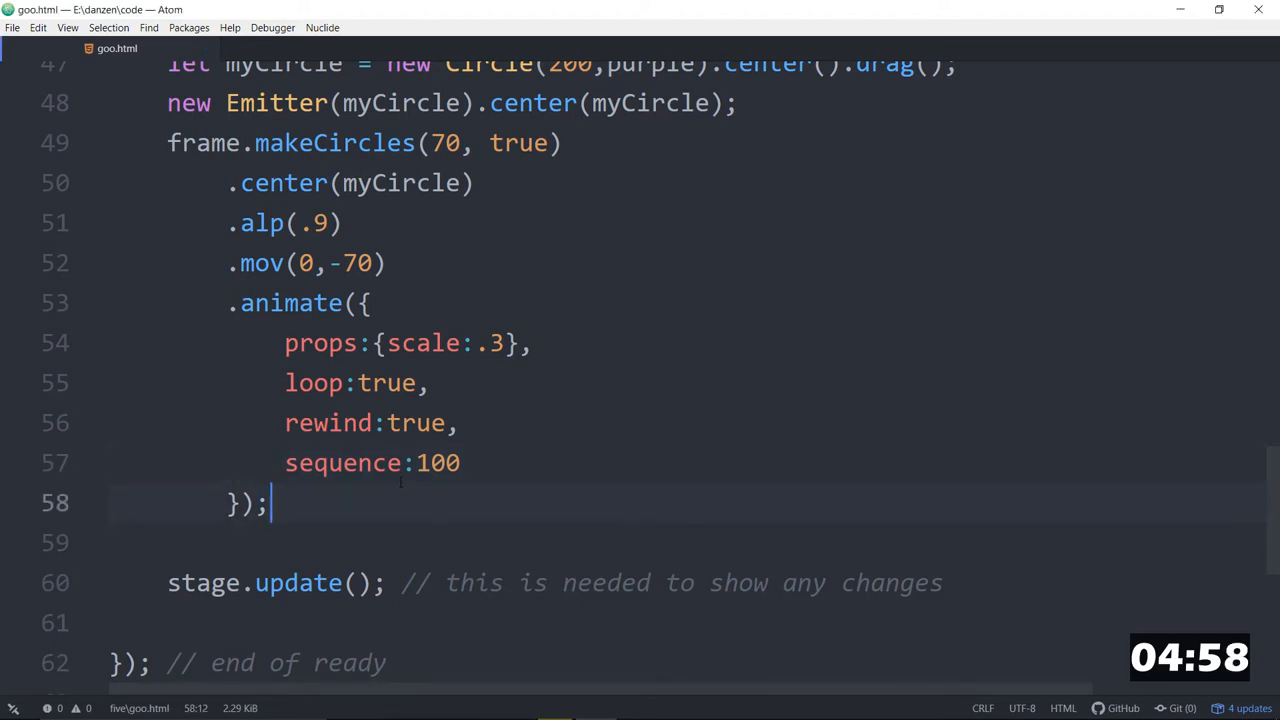